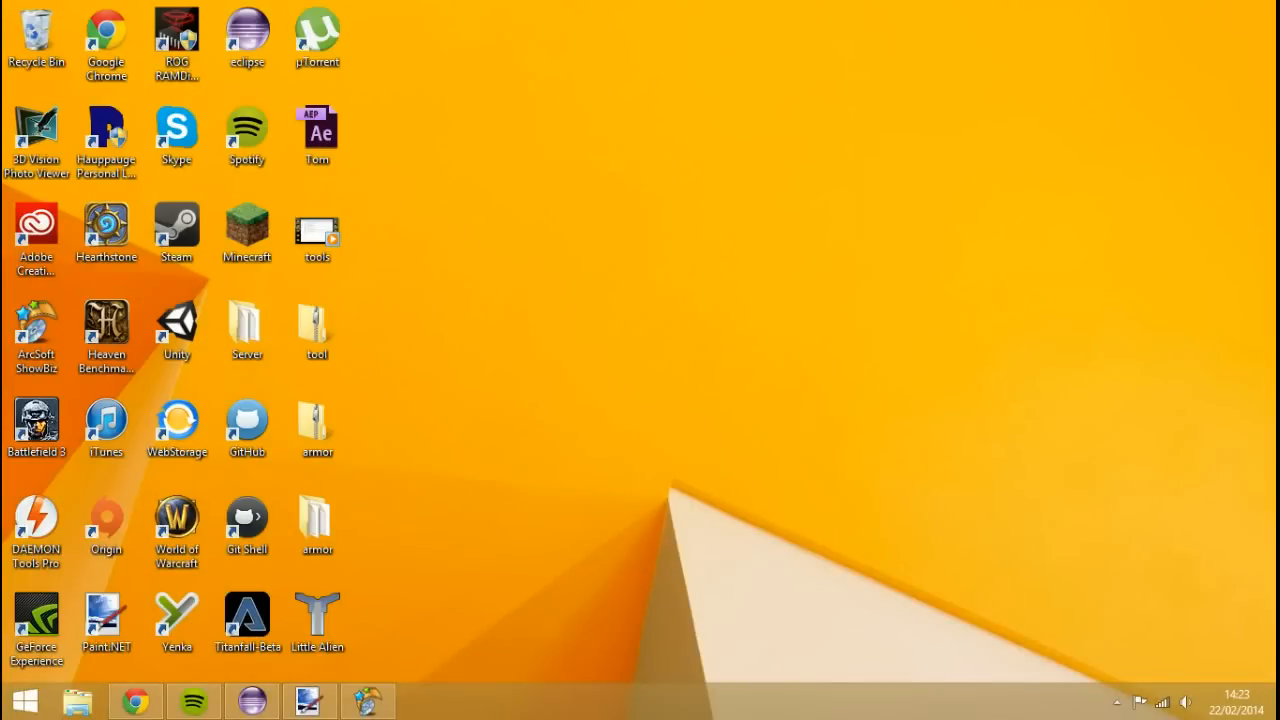
mouse_move(136, 700)
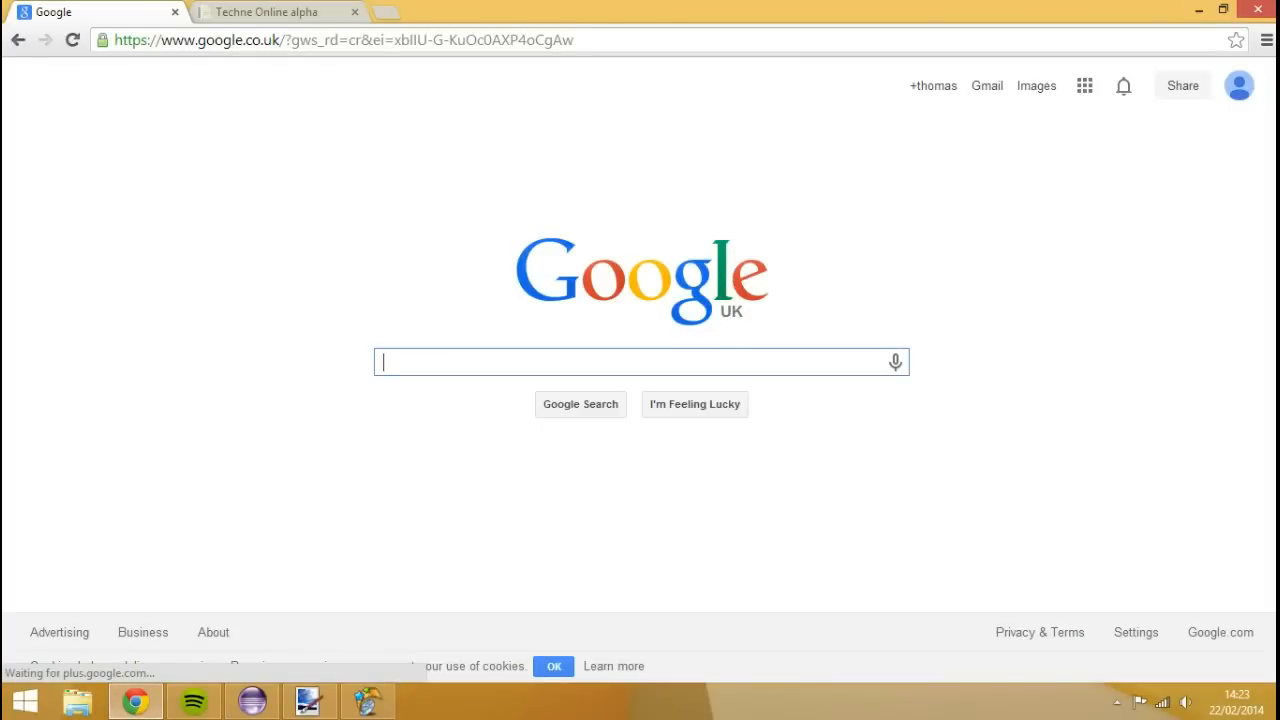
- Search Google for "techne" and open the Techne Online alpha download result
text(techne)
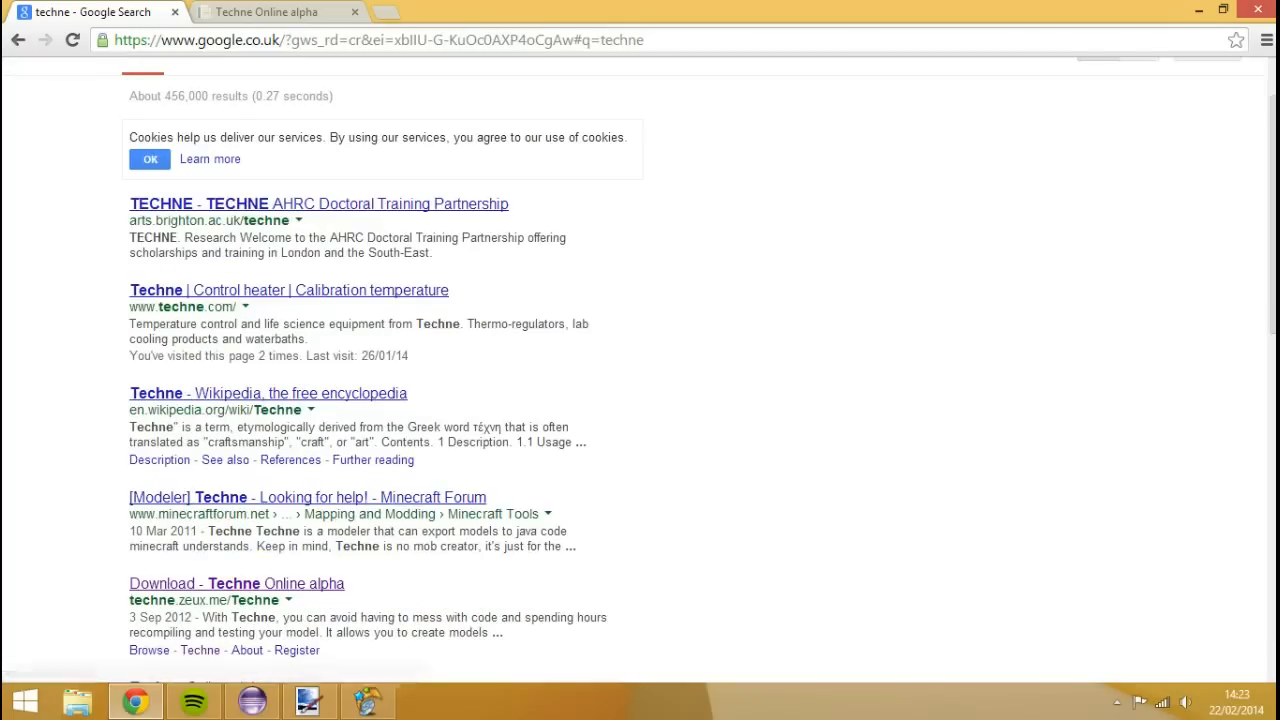
mouse_move(236, 584)
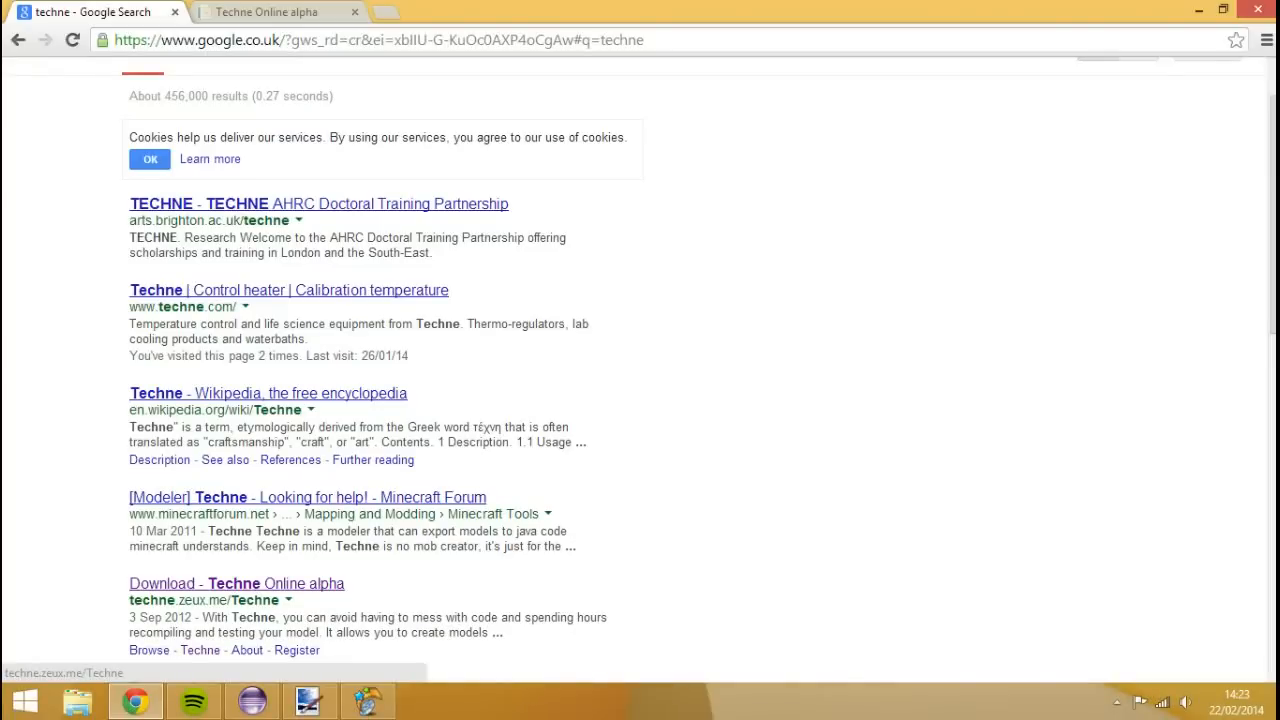
click(236, 584)
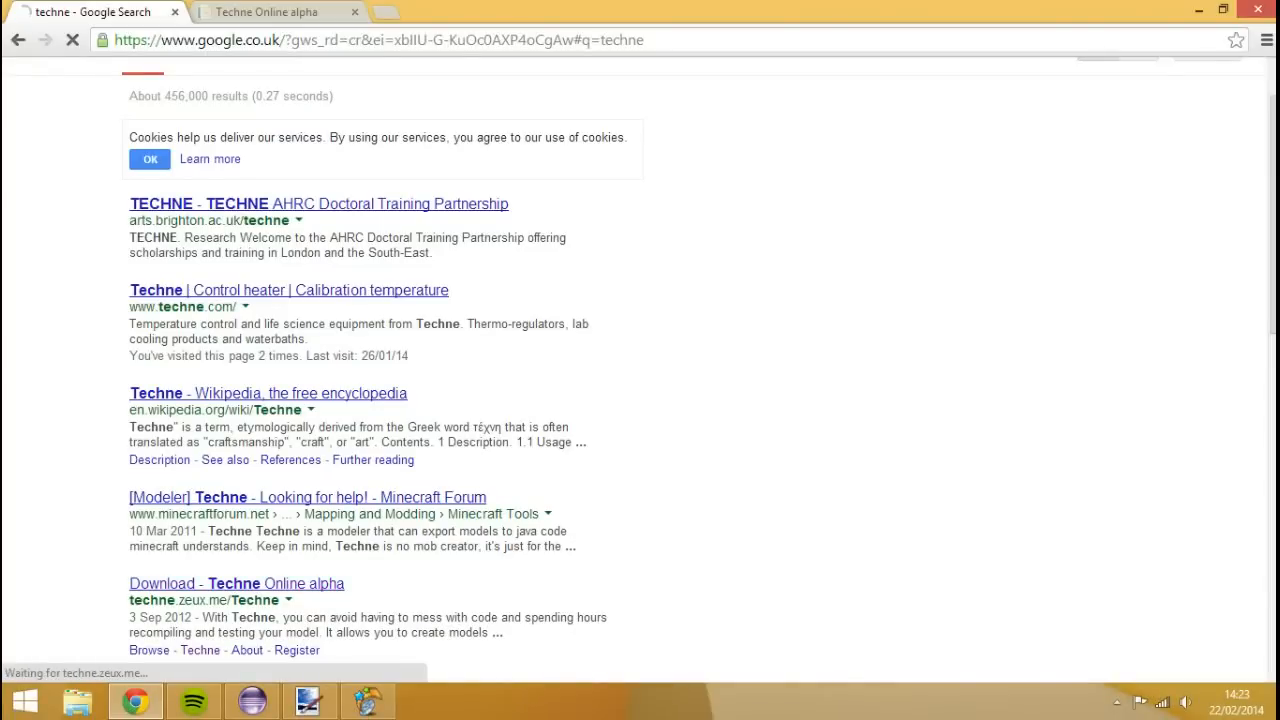
click(236, 584)
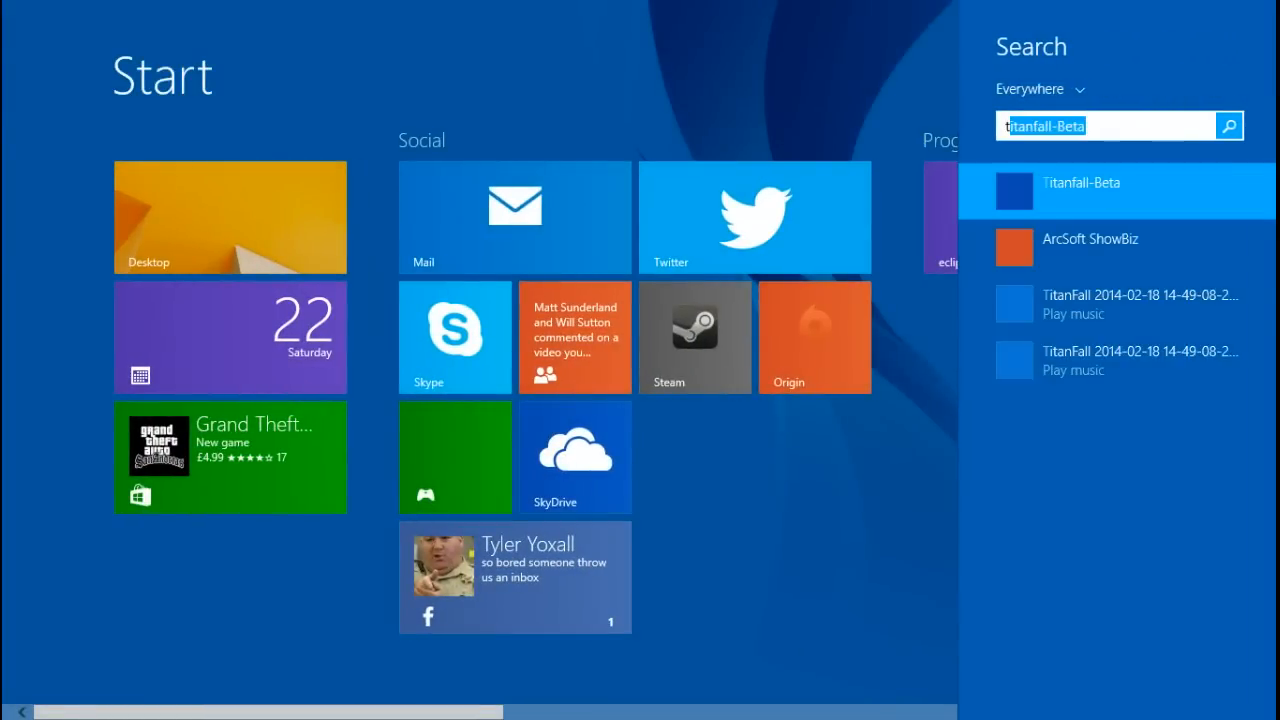
- Search the Start screen for "techne" and launch the Techne program
text(techne)
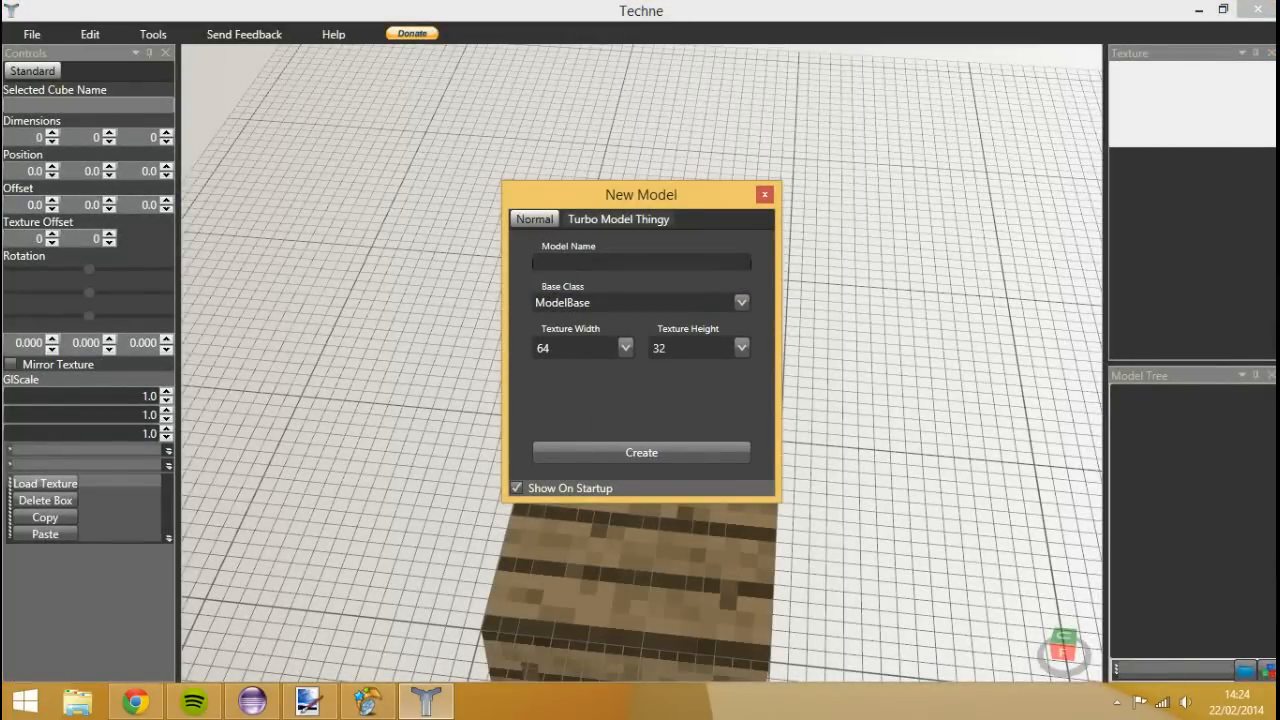
- Create a new model named Mob and add its first box, Shape1, for editing
text(ModelTutM)
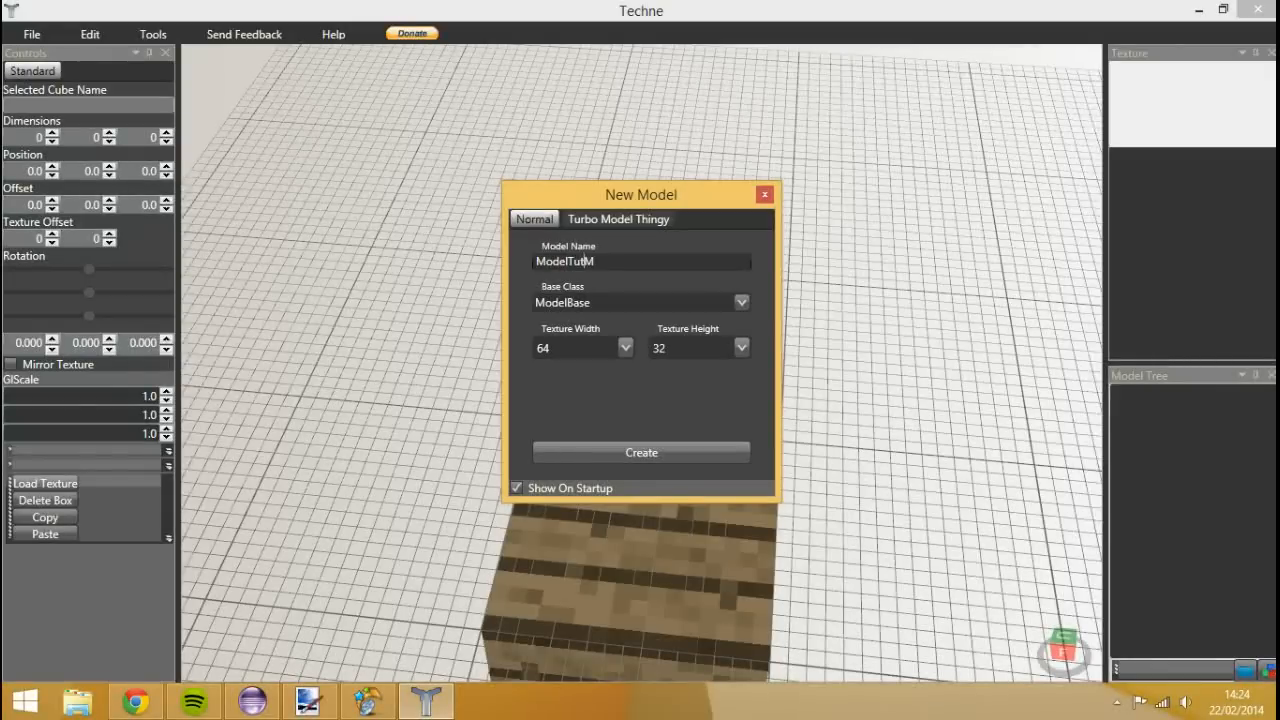
text(ob)
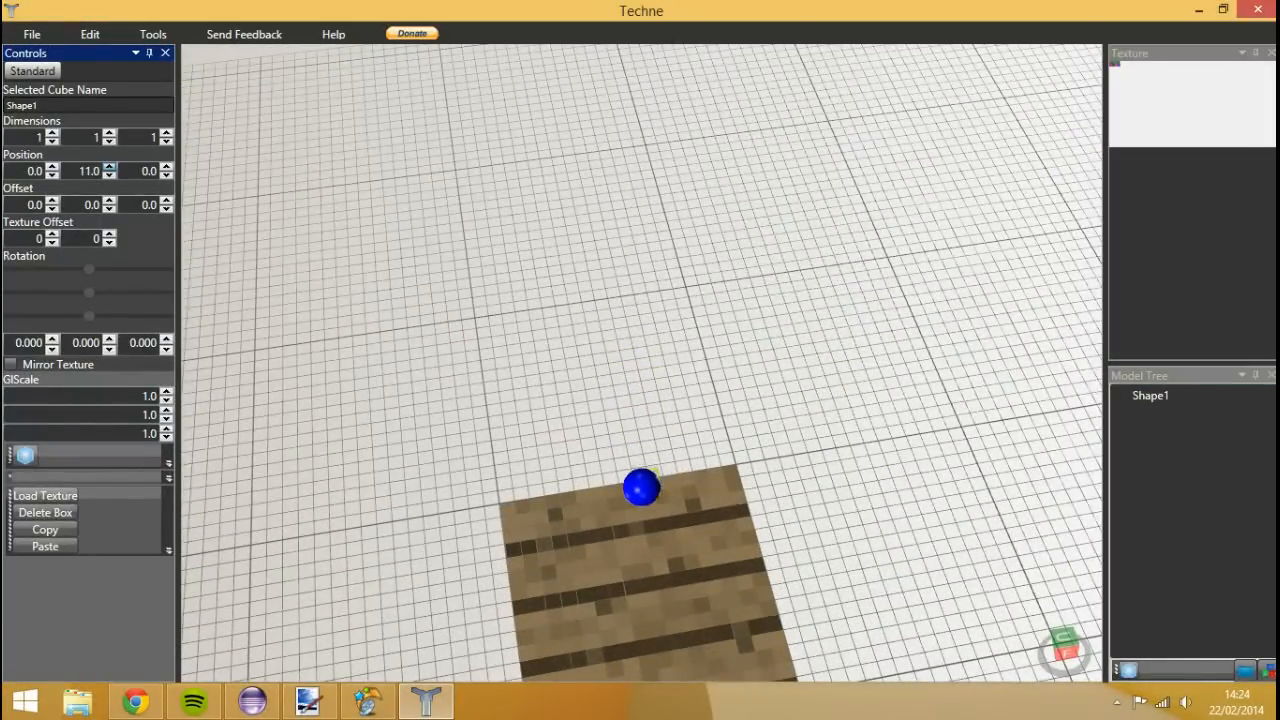
click(108, 168)
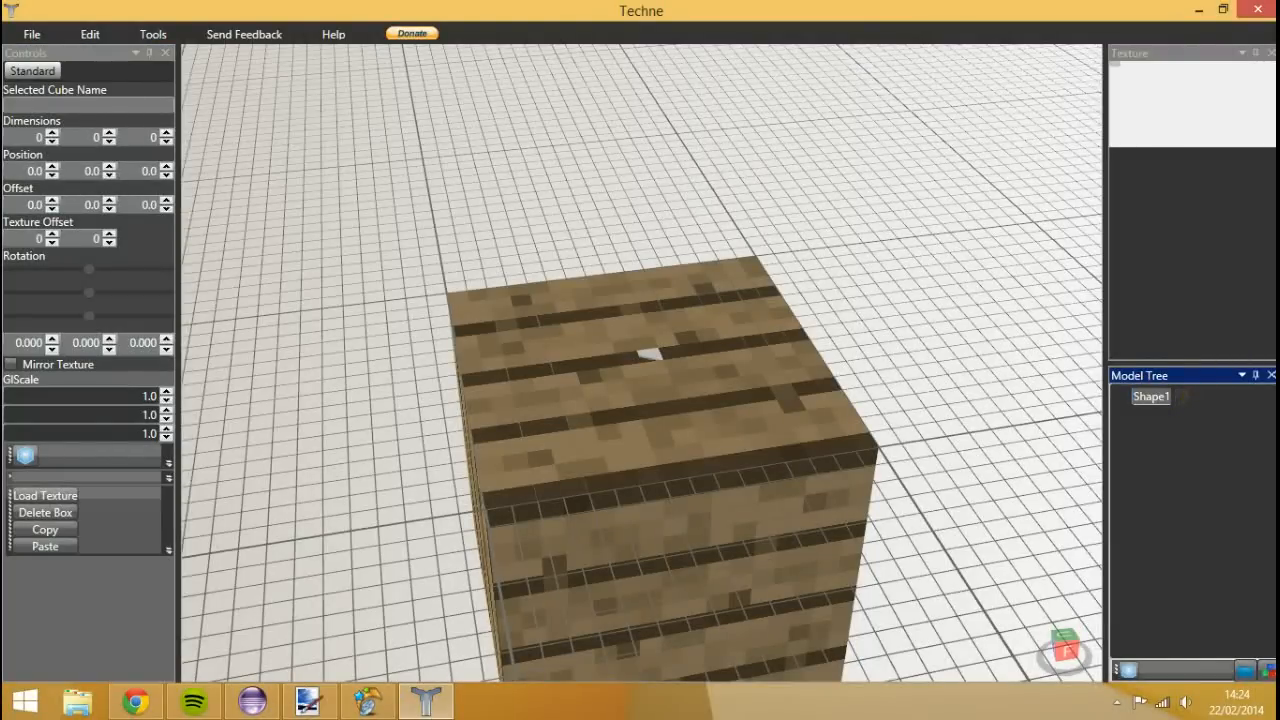
double_click(1150, 396)
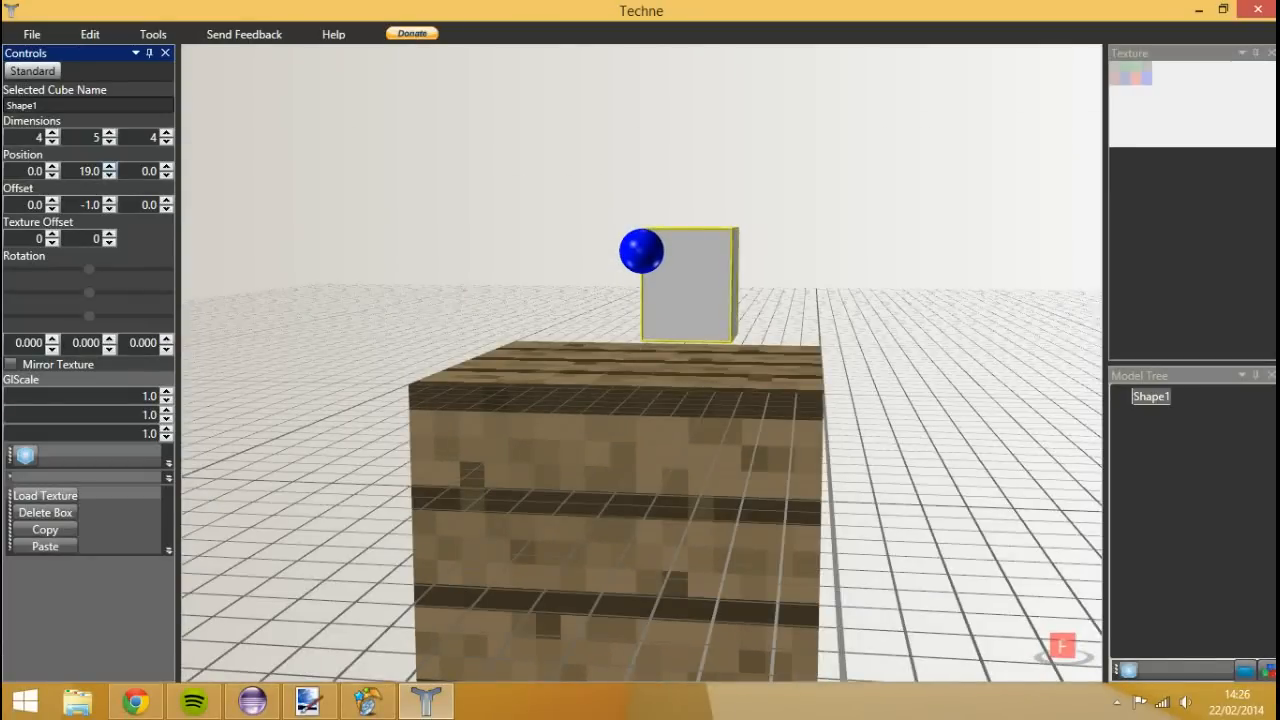
- Rename Shape1 to body, centre it with offset -2, 0, -2 at height 20, and add a second box
click(108, 166)
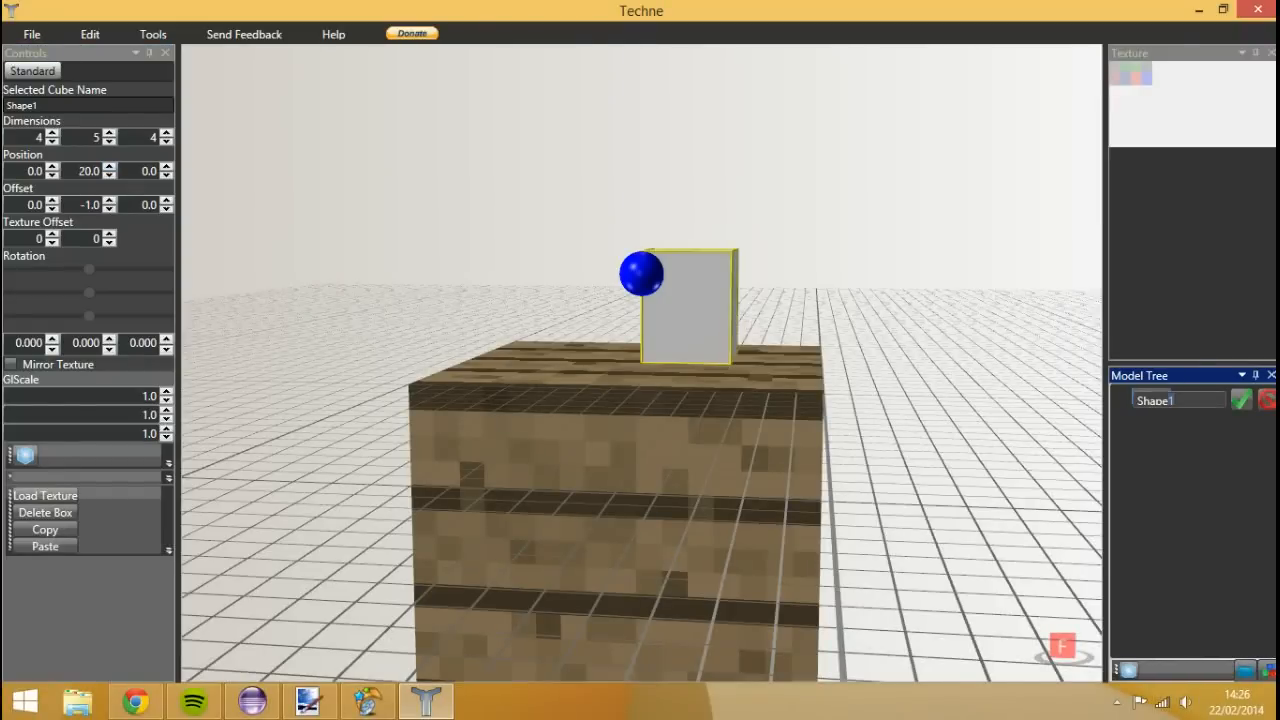
text(body)
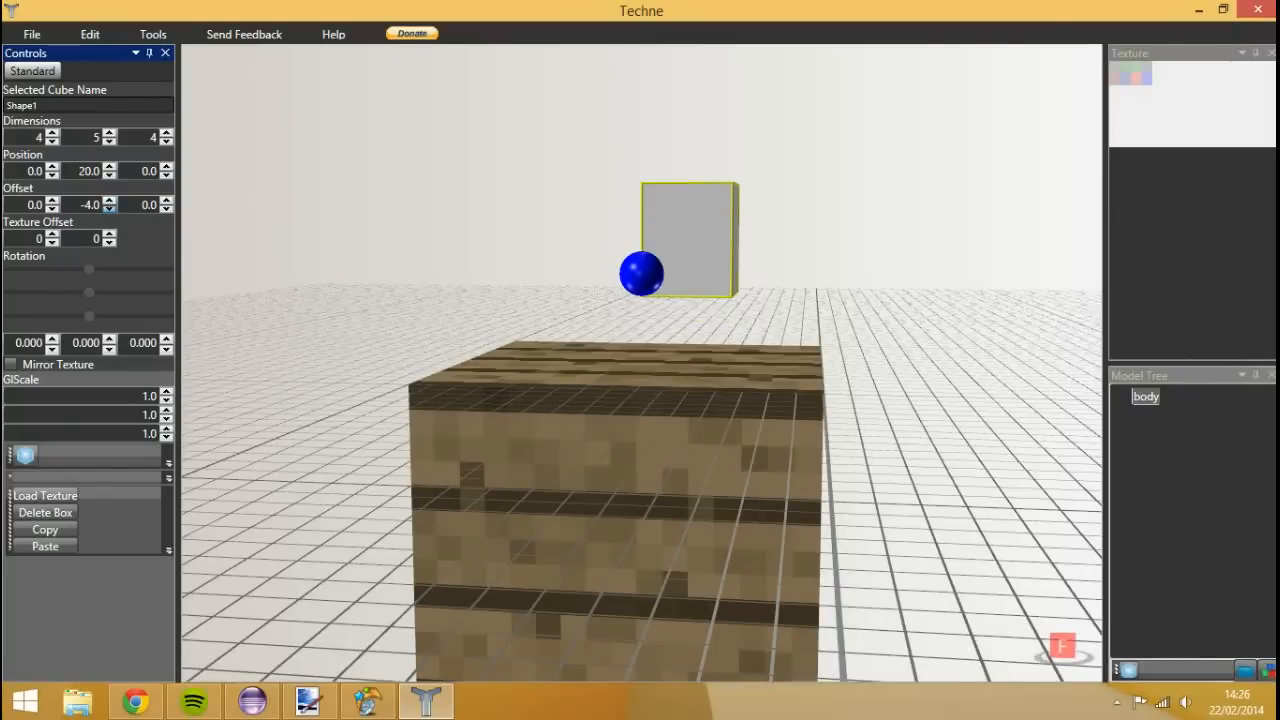
click(108, 200)
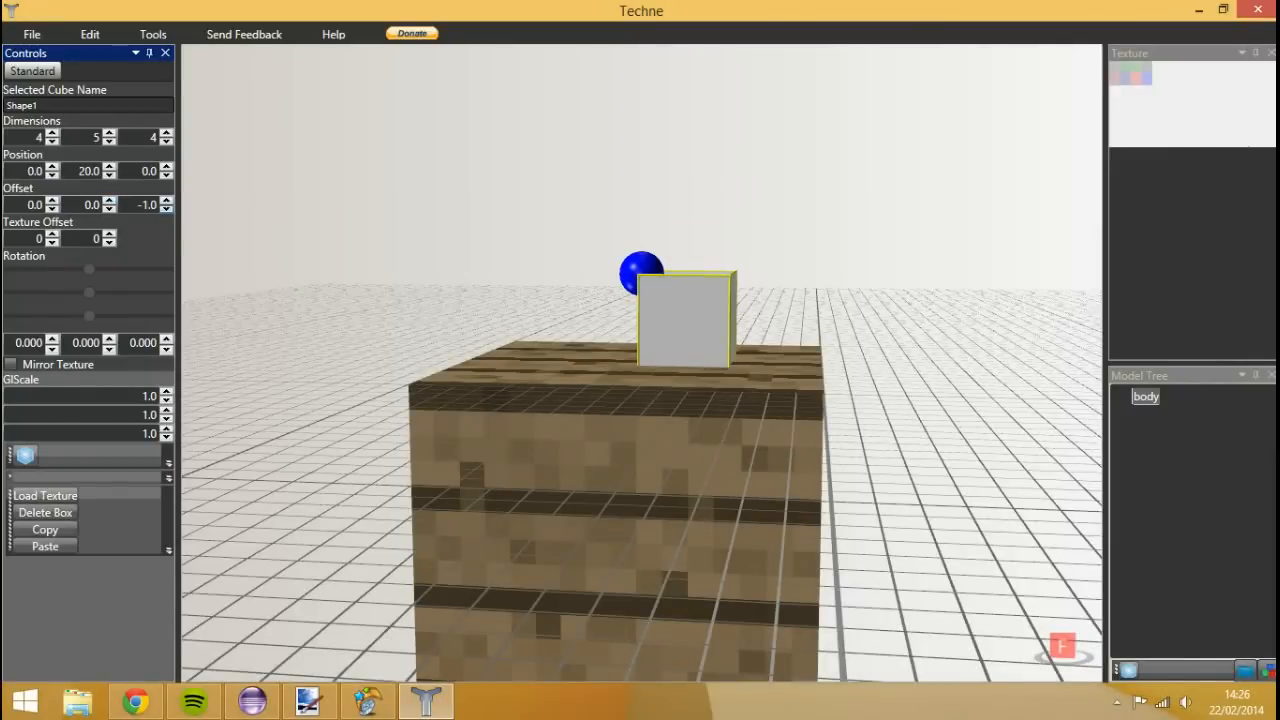
click(168, 200)
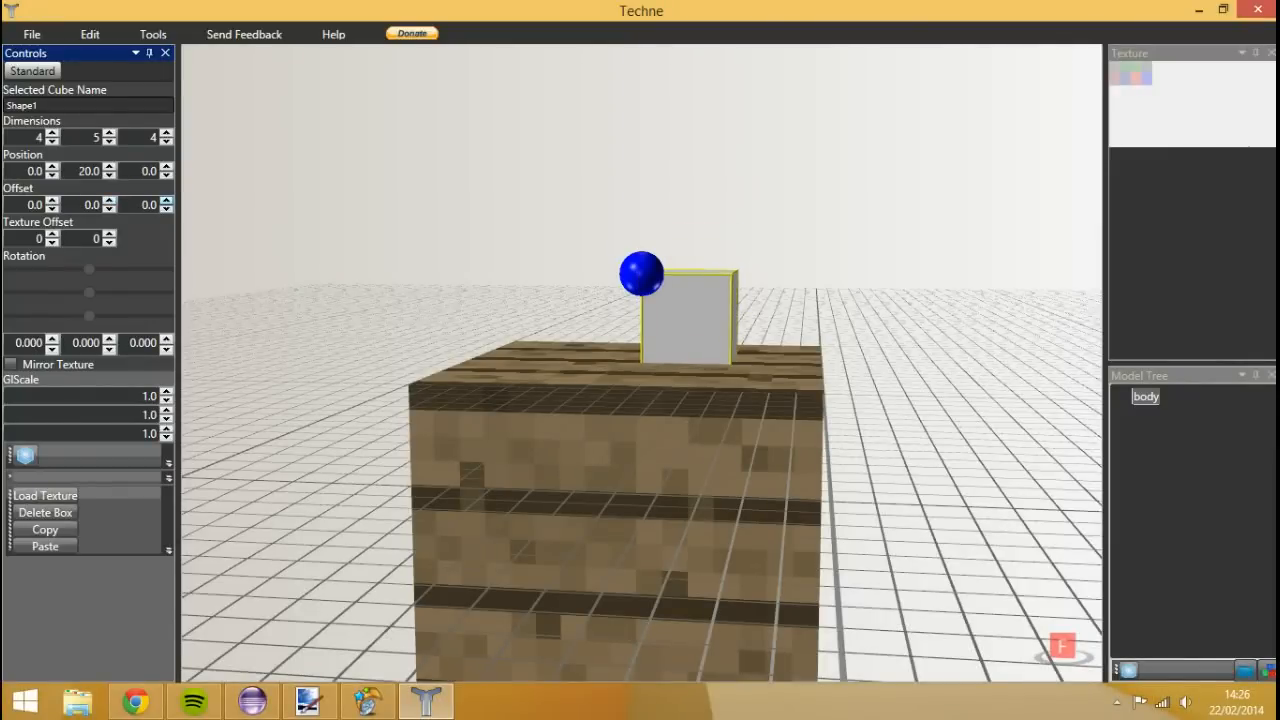
click(110, 210)
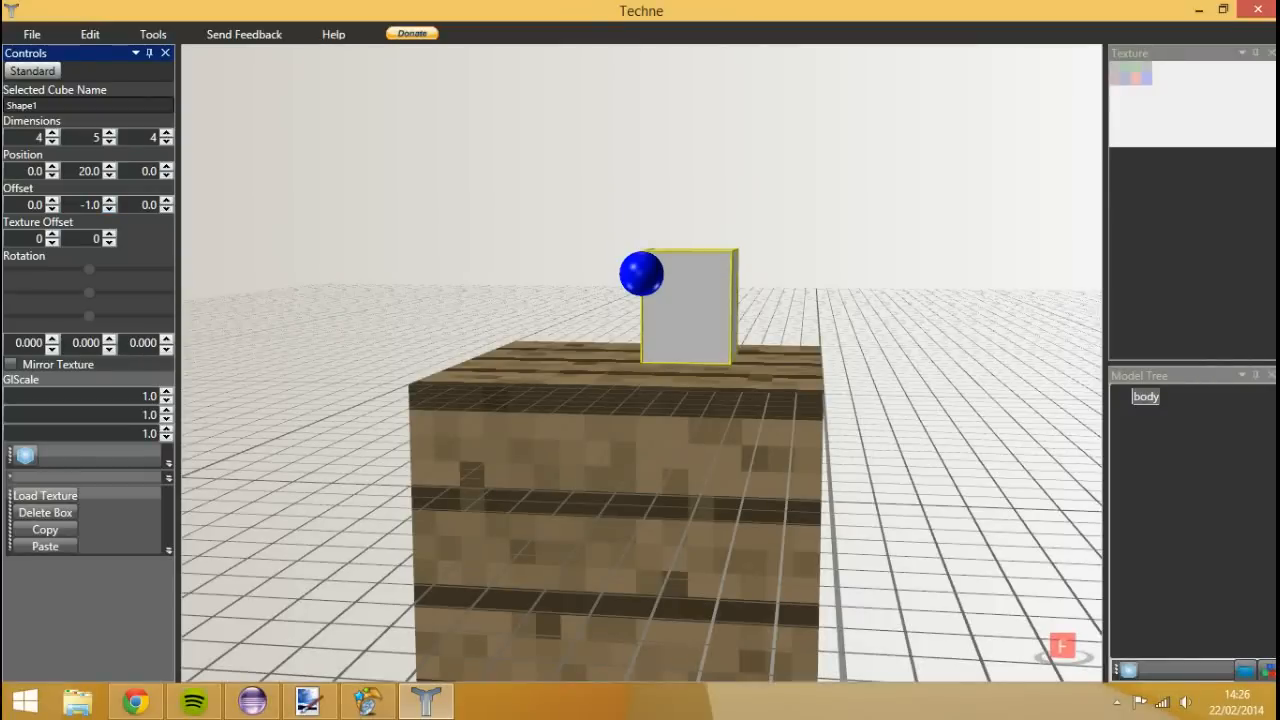
click(52, 210)
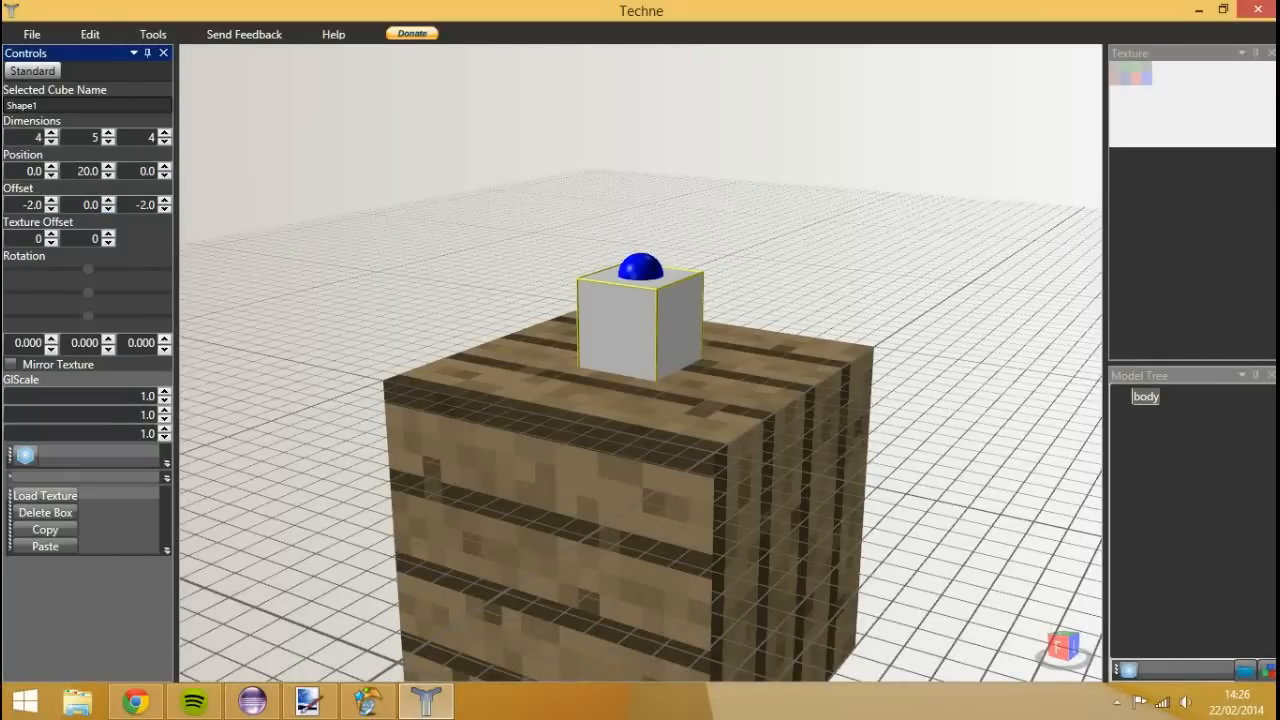
click(108, 166)
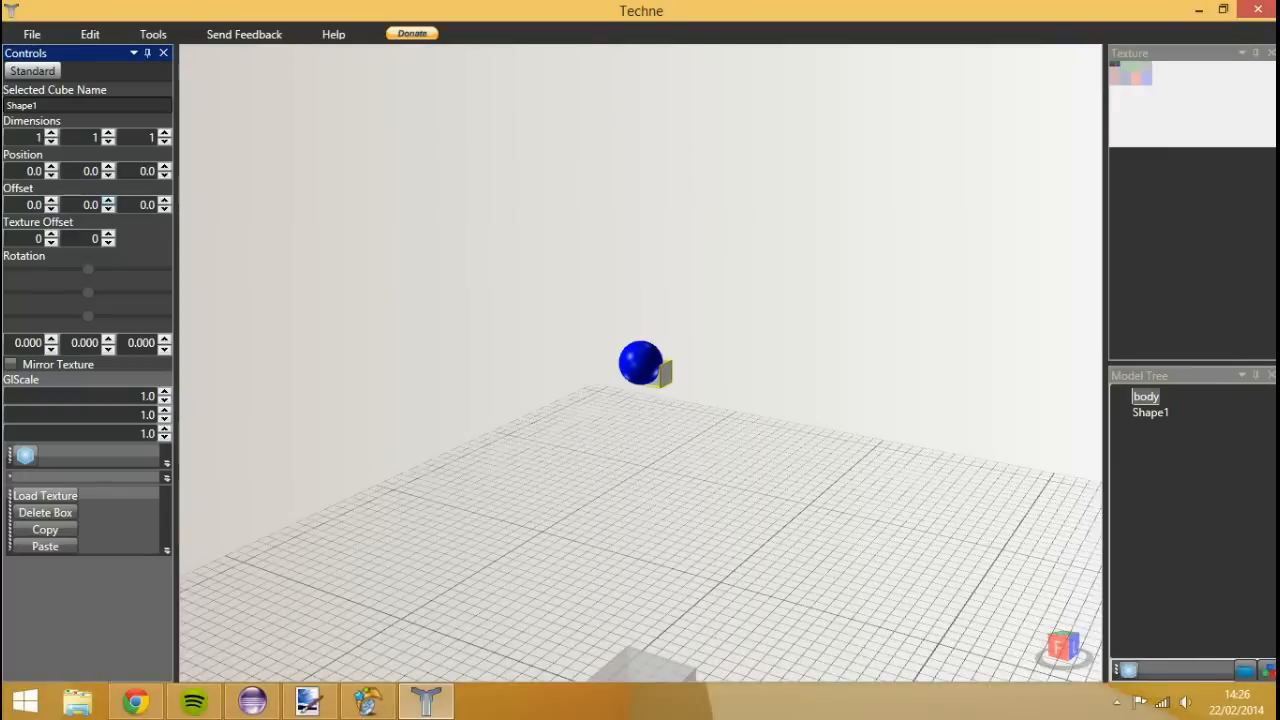
- Size the new box 2×3×2 at height 21 with adjusted offset to sit beneath the body as a foot
click(108, 200)
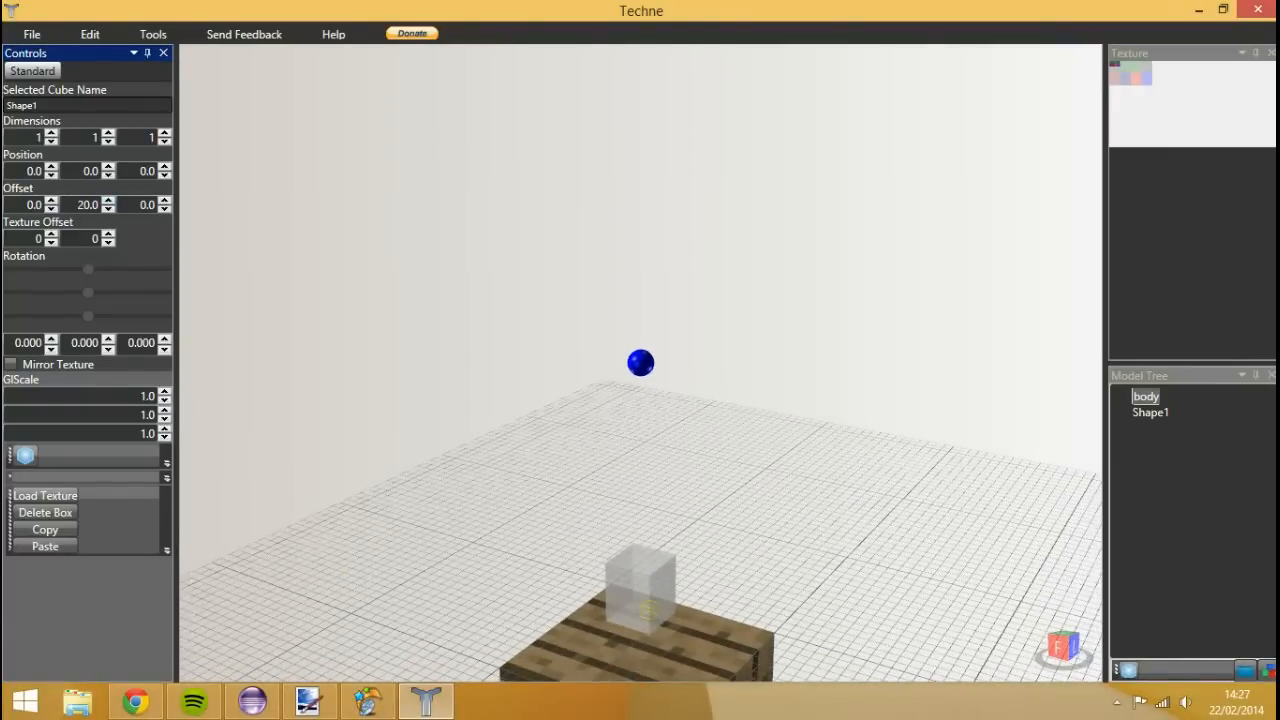
double_click(1150, 412)
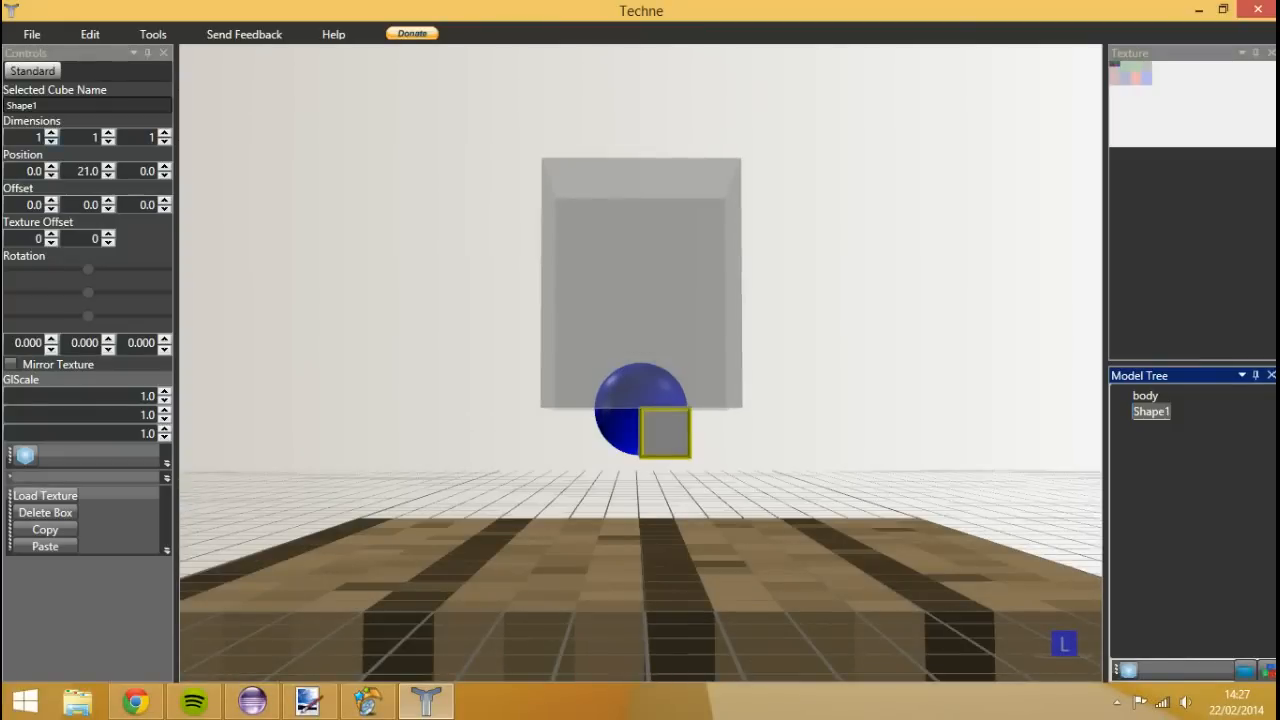
click(50, 132)
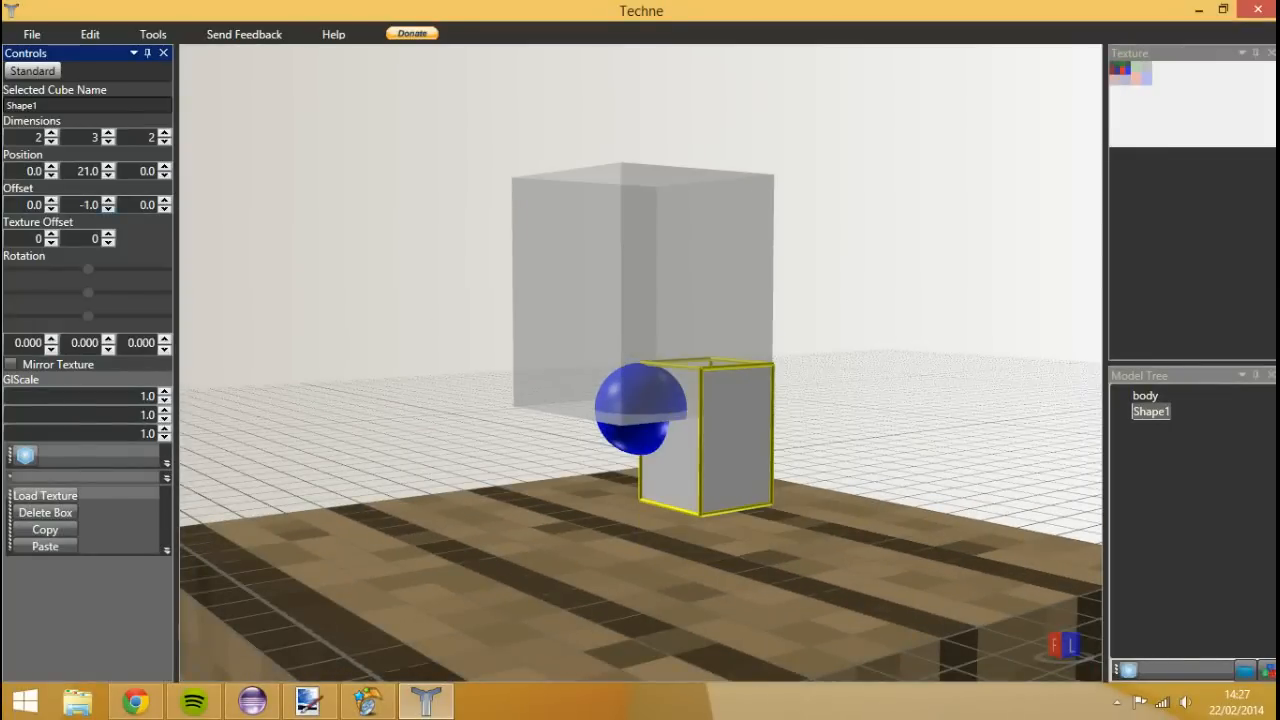
click(108, 208)
text(foot1)
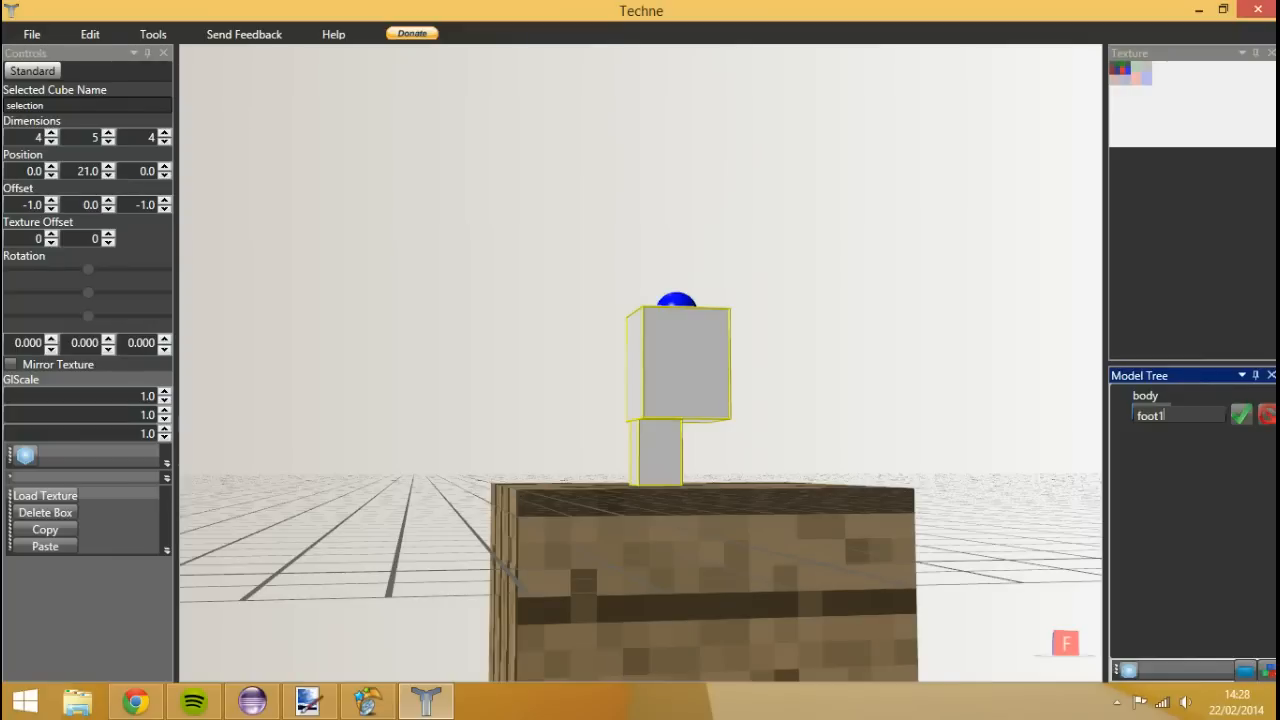
- Confirm the name foot1, then place a matching foot2 shifted one unit sideways at height 21
click(1148, 414)
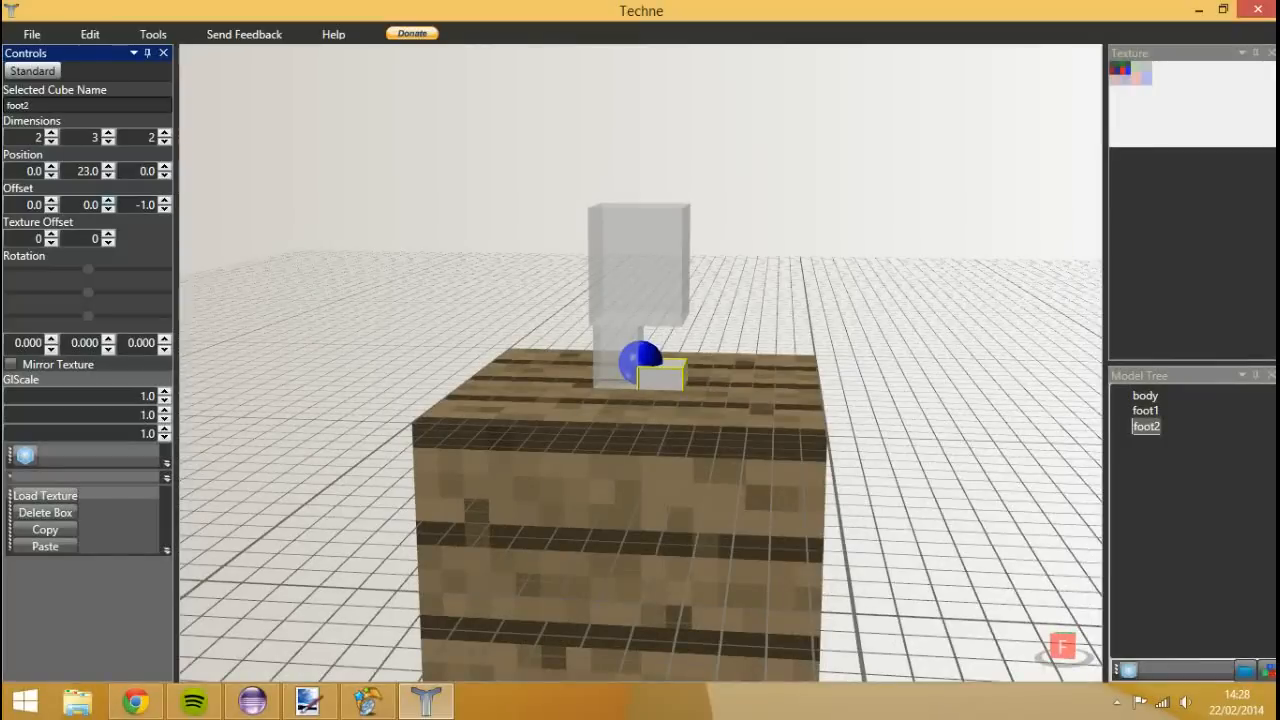
click(52, 210)
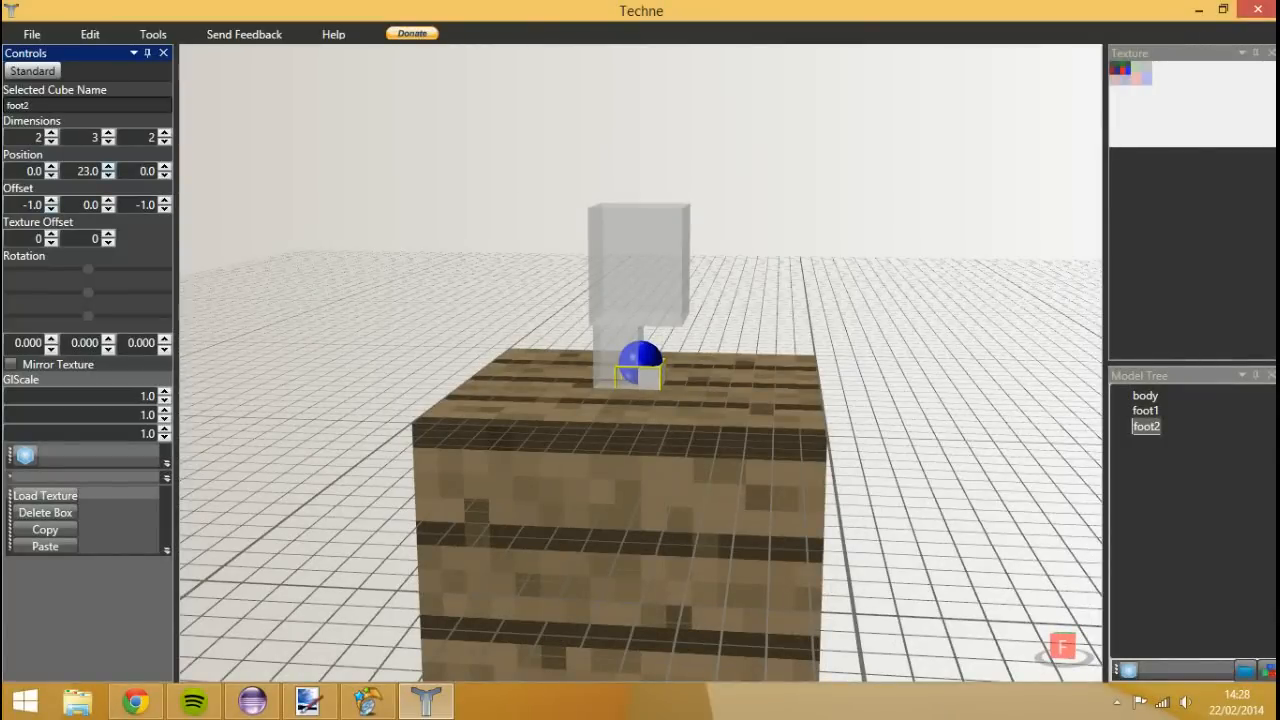
click(108, 176)
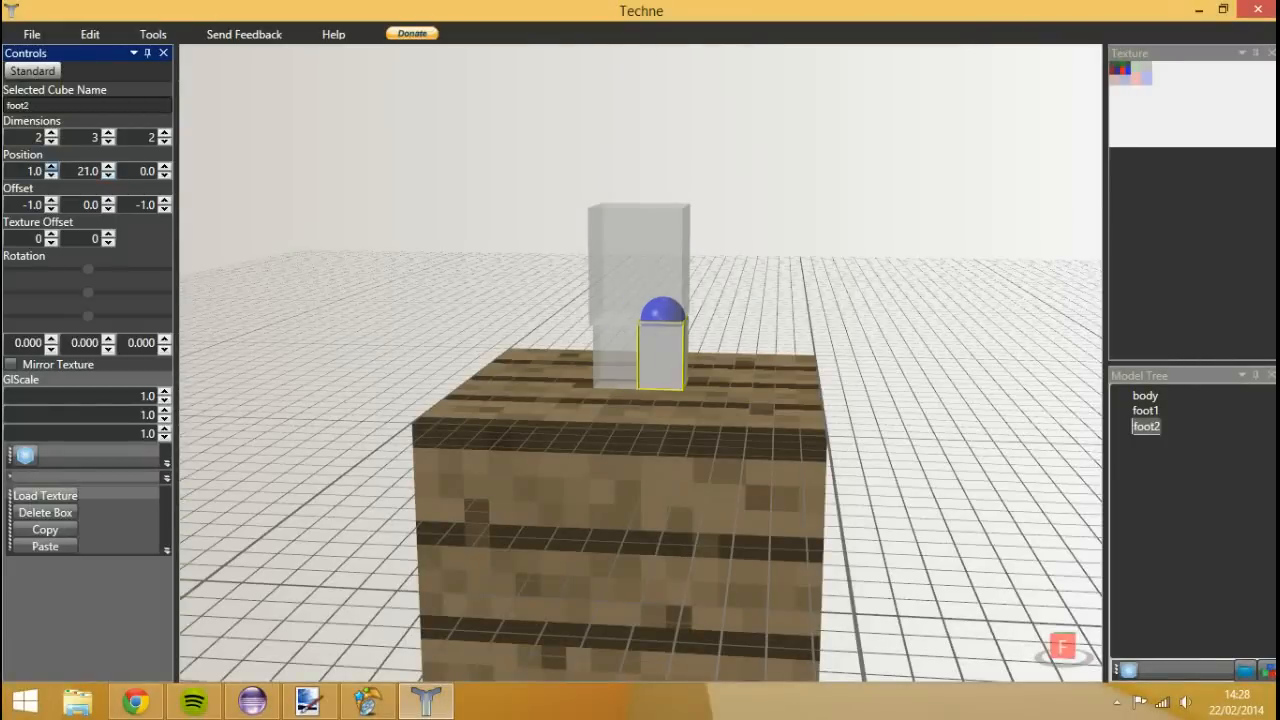
click(44, 512)
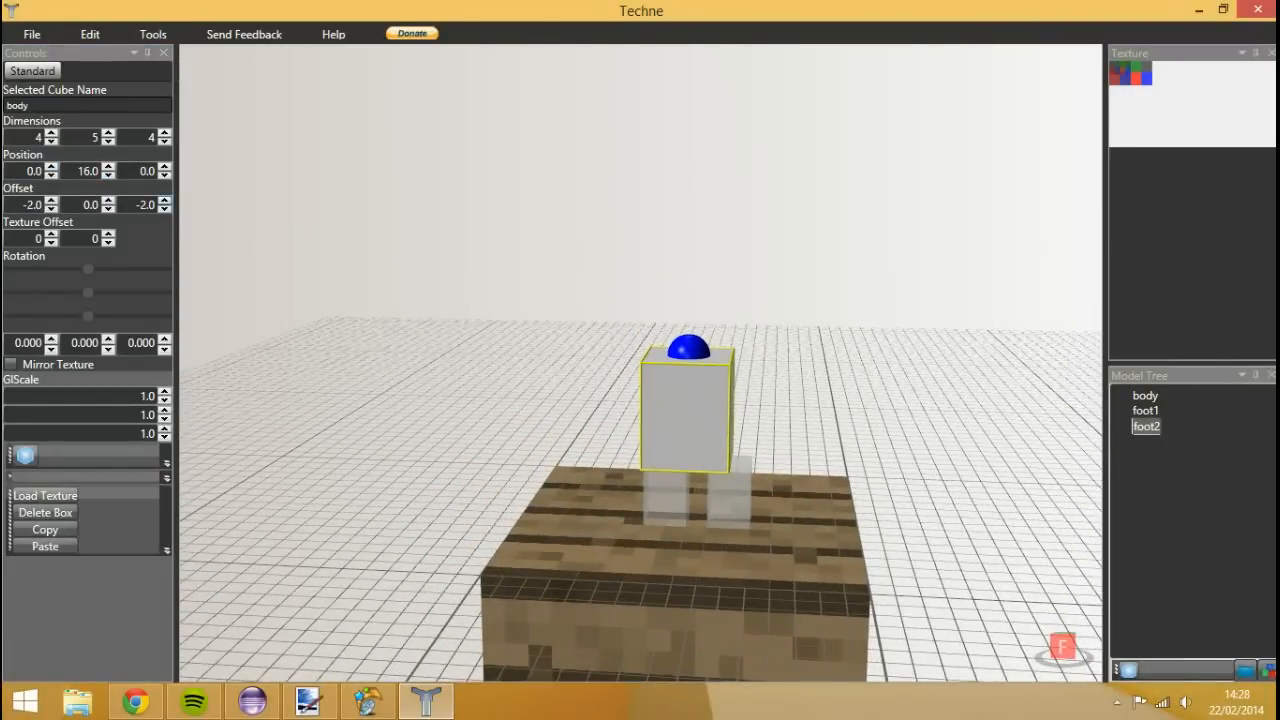
- Widen the body by one unit and reposition foot1 beneath it to form an upright figure
click(164, 132)
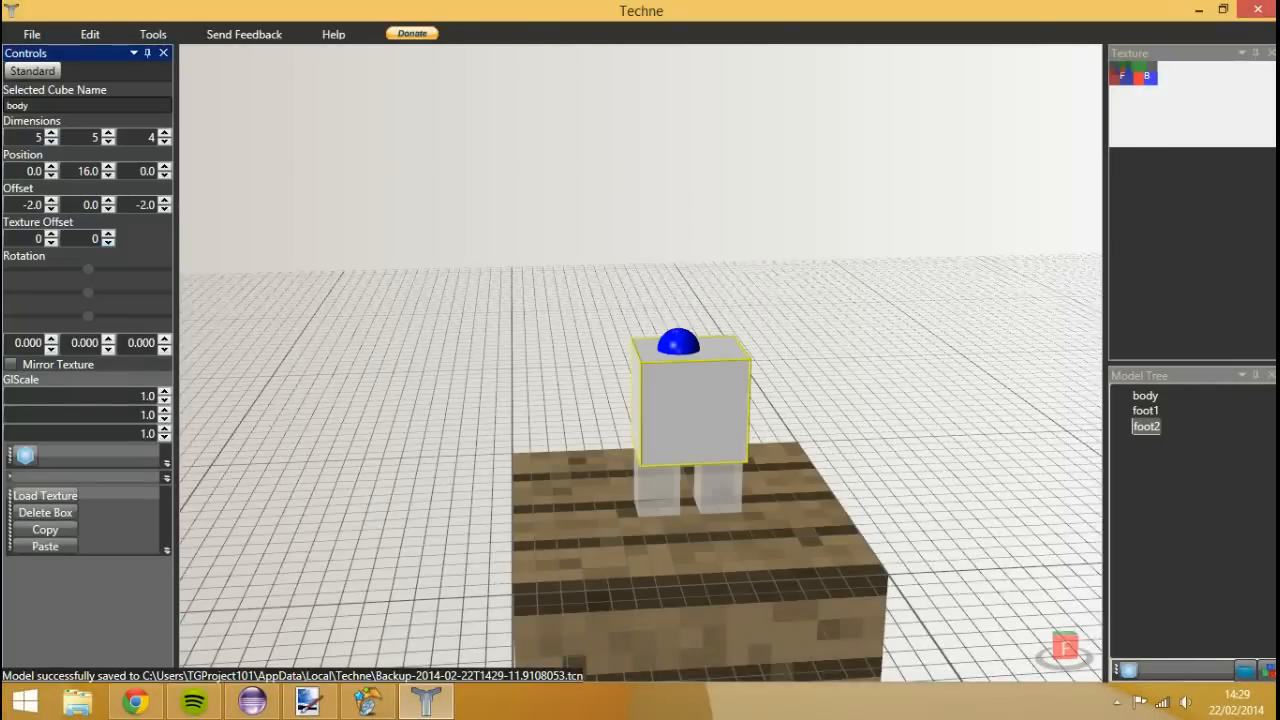
click(1144, 410)
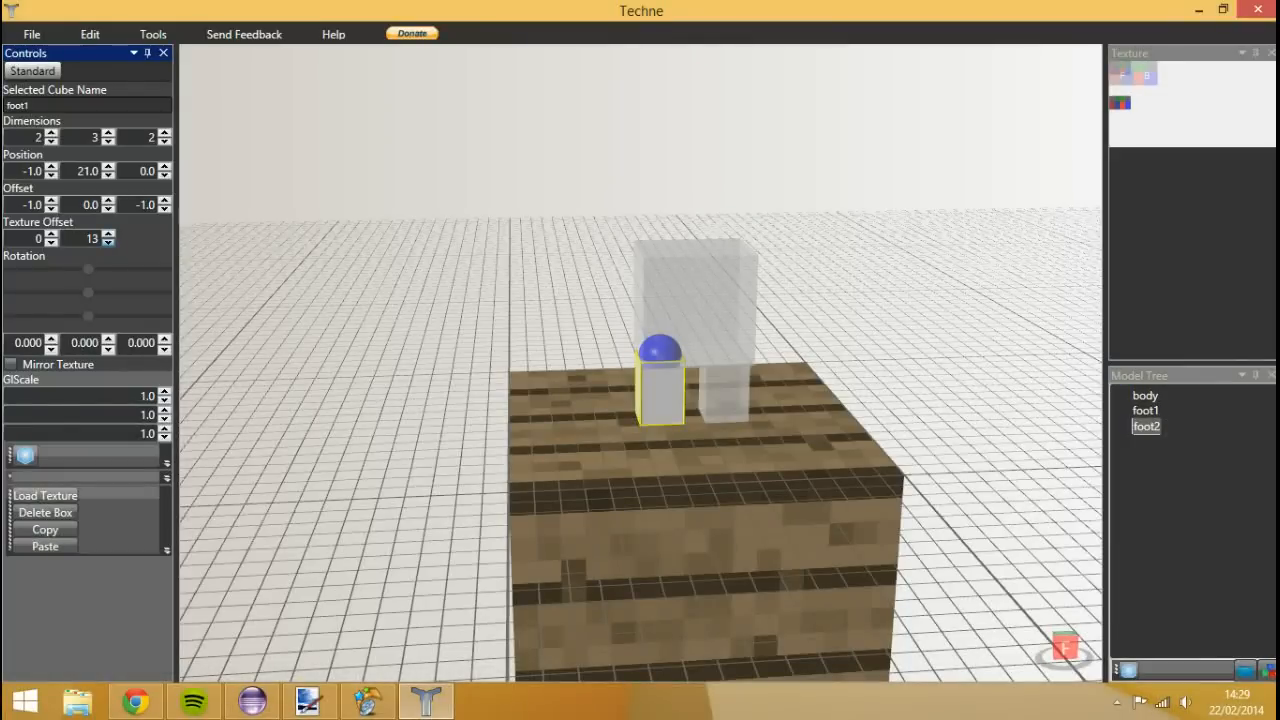
click(108, 242)
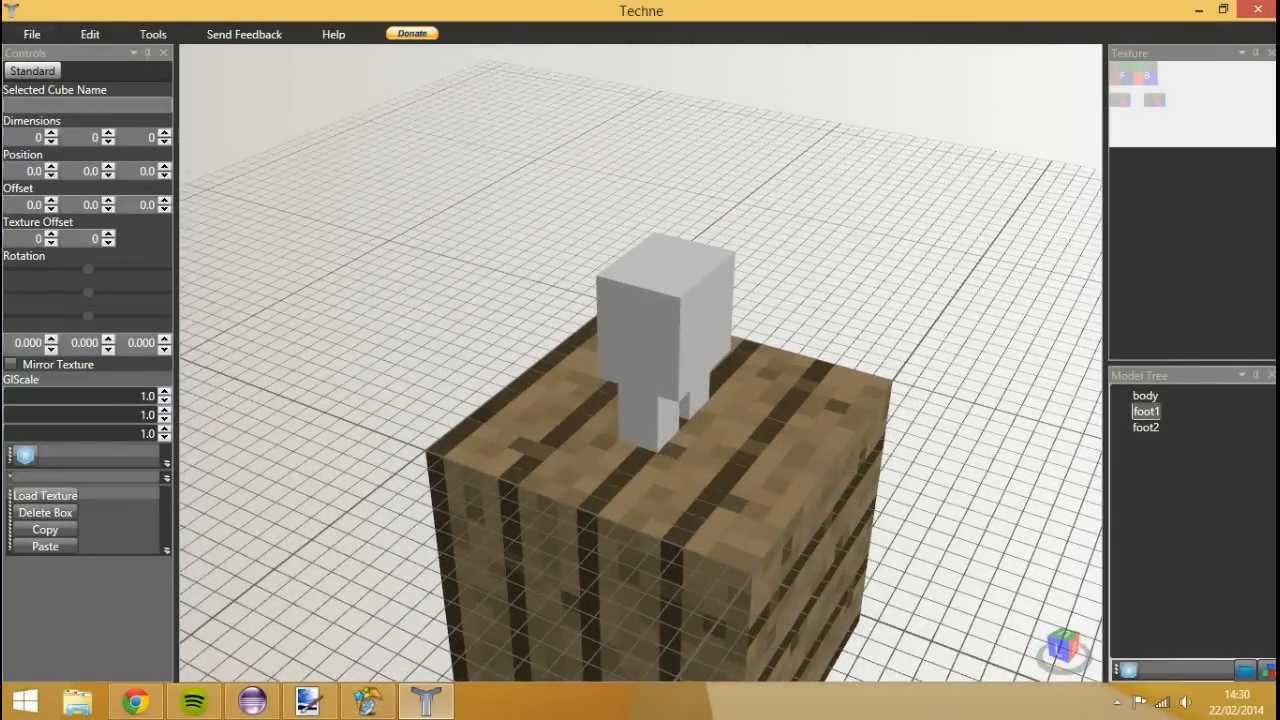
- Export the texture map as PNG, browsing through Documents/programming to the mod's entity textures folder
click(32, 32)
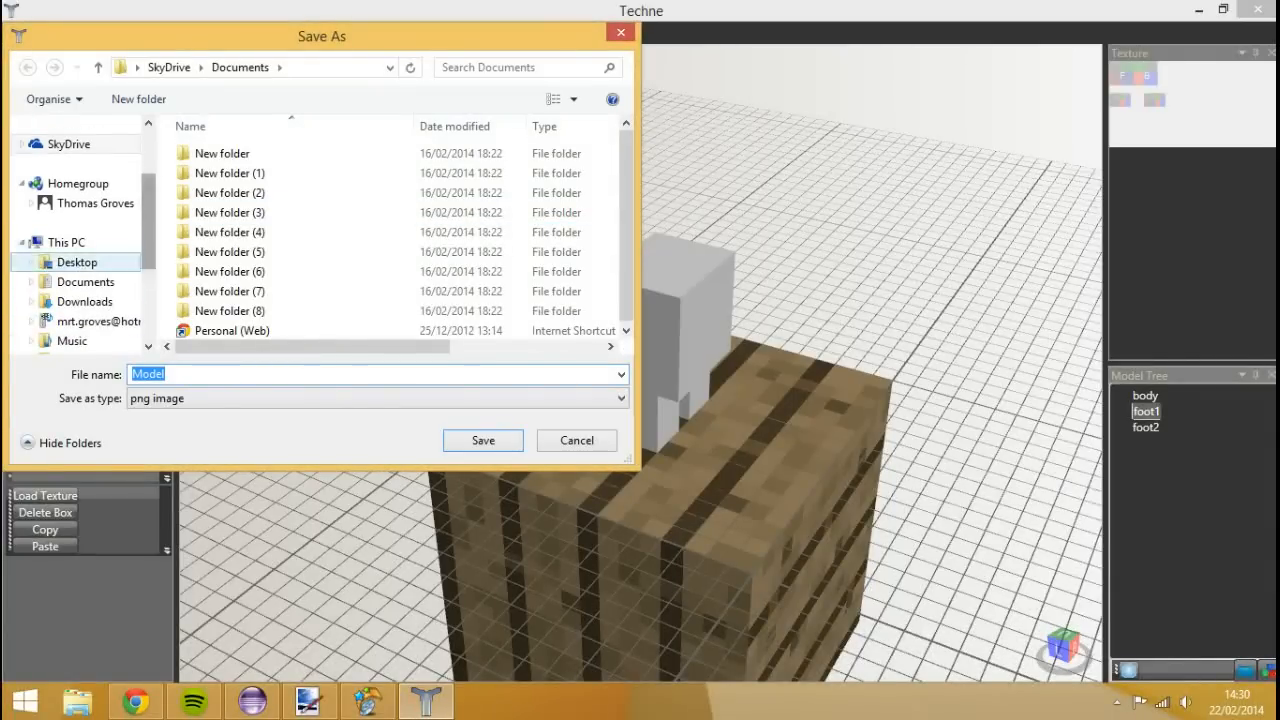
click(66, 242)
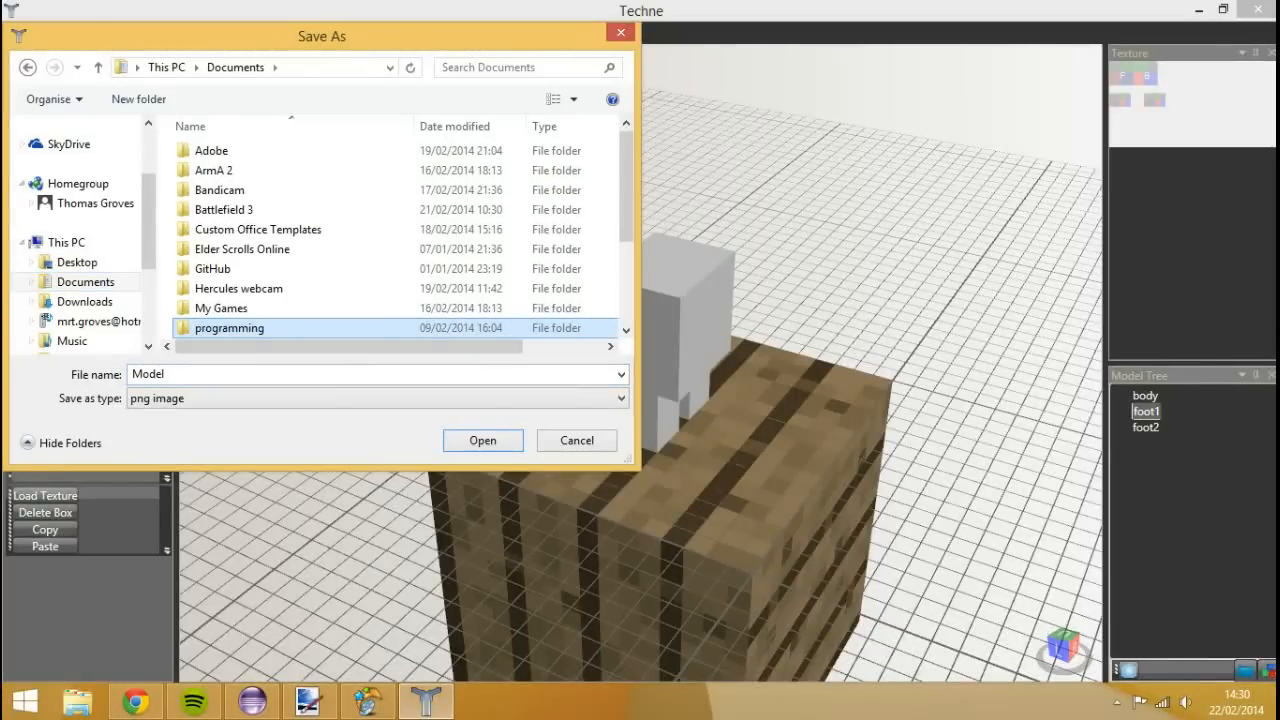
double_click(228, 328)
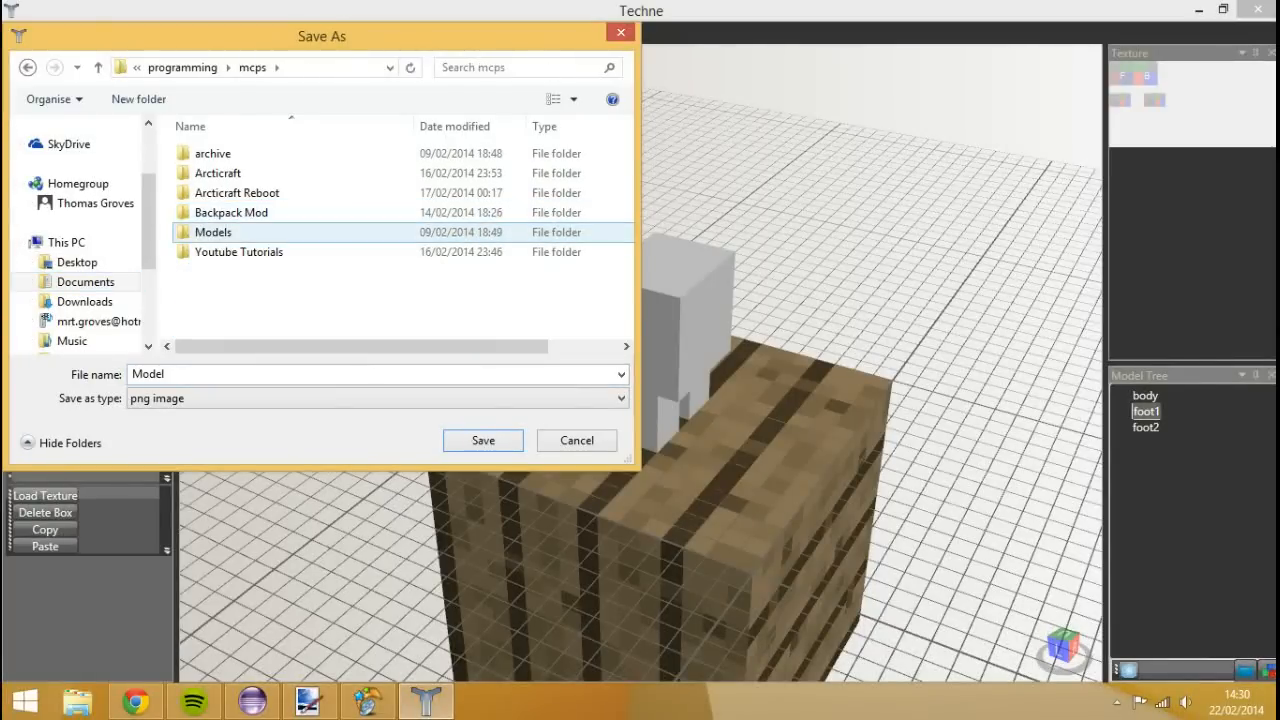
double_click(238, 252)
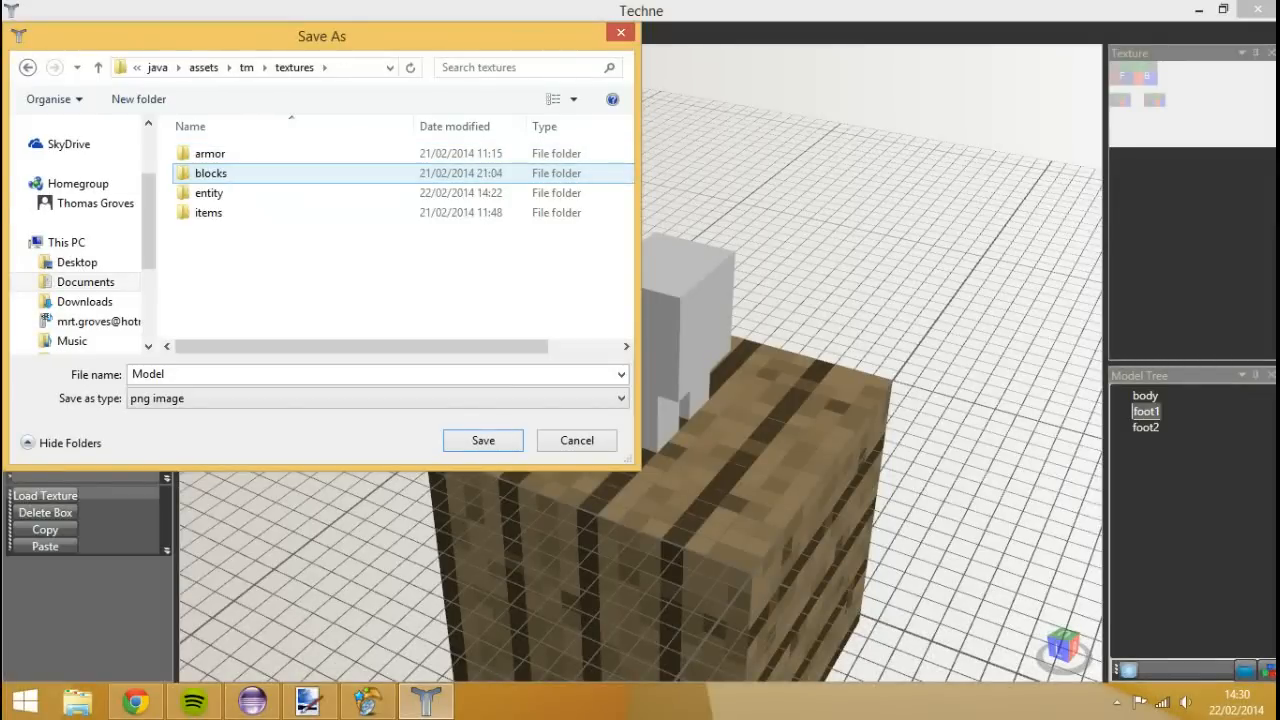
double_click(208, 192)
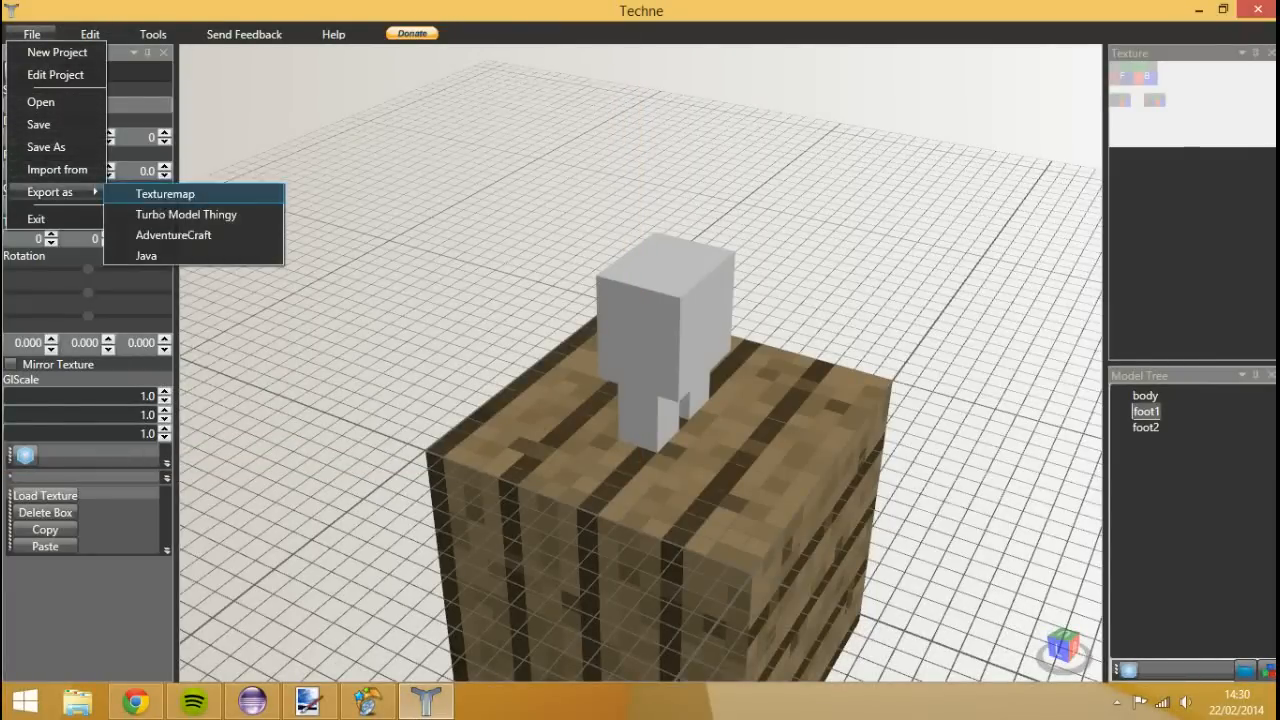
- Start a Java export and create a new folder named model inside the com package
click(144, 256)
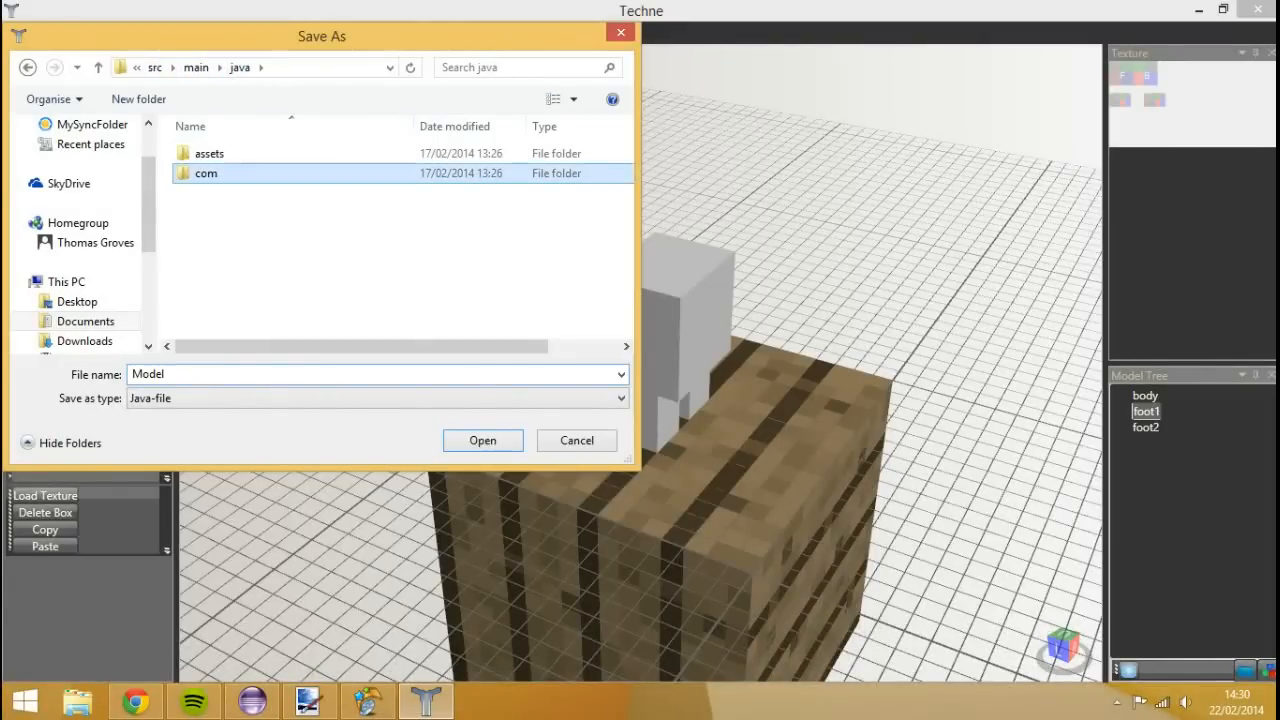
double_click(206, 172)
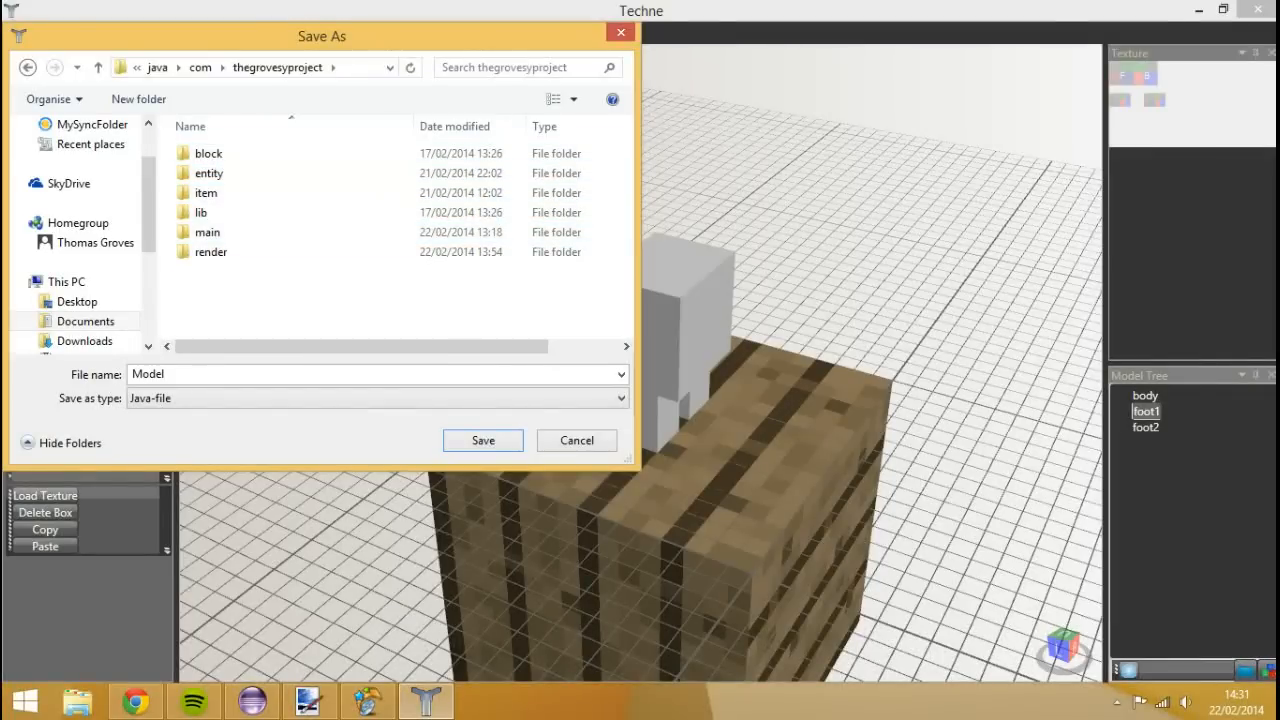
click(138, 100)
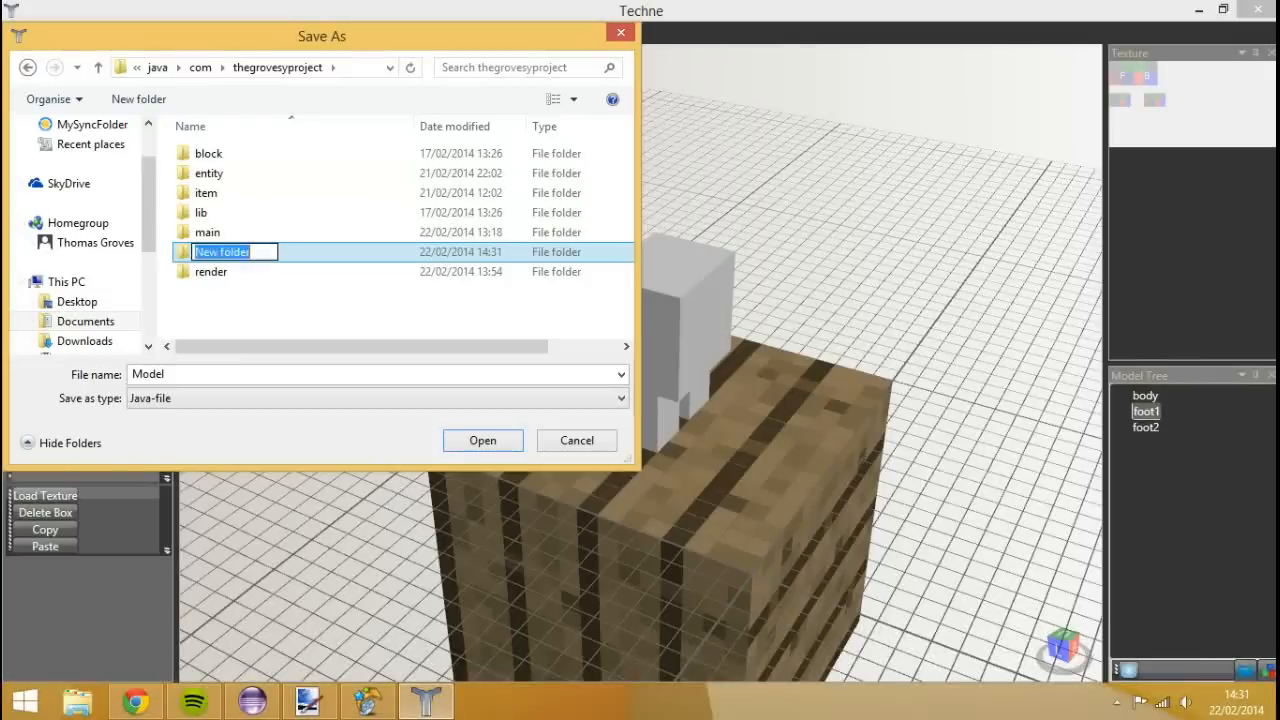
text(model)
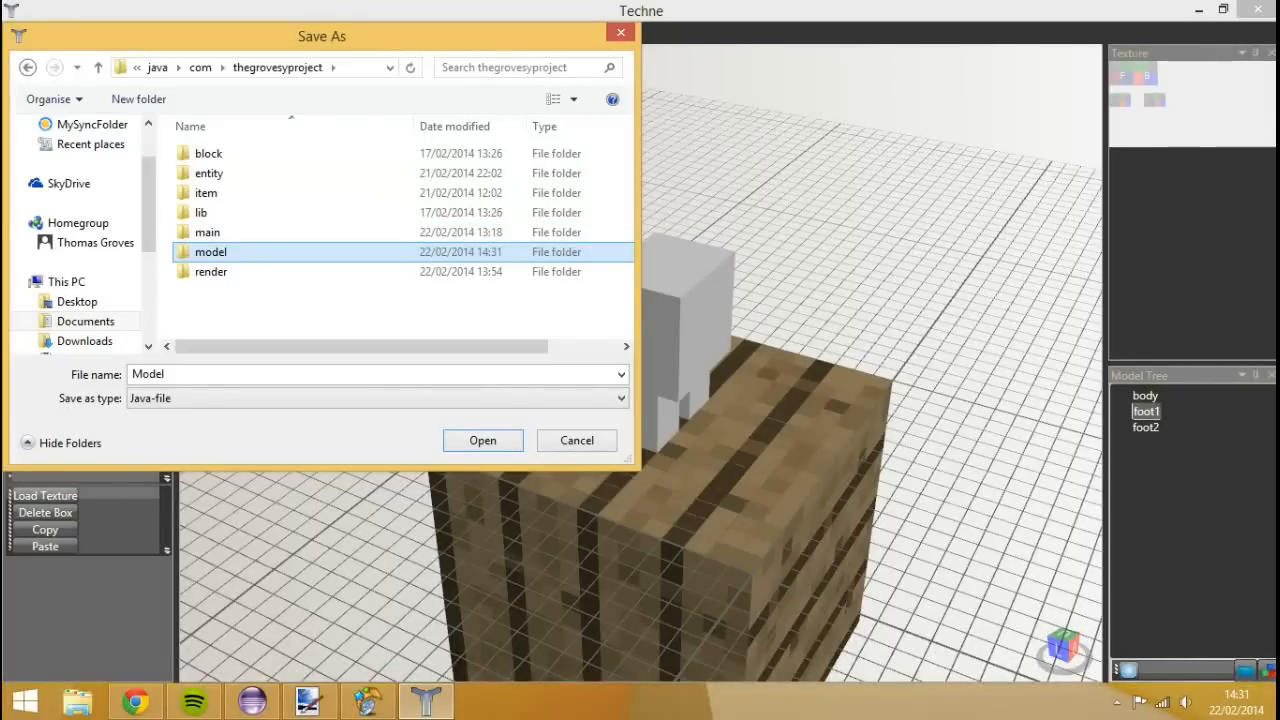
click(208, 232)
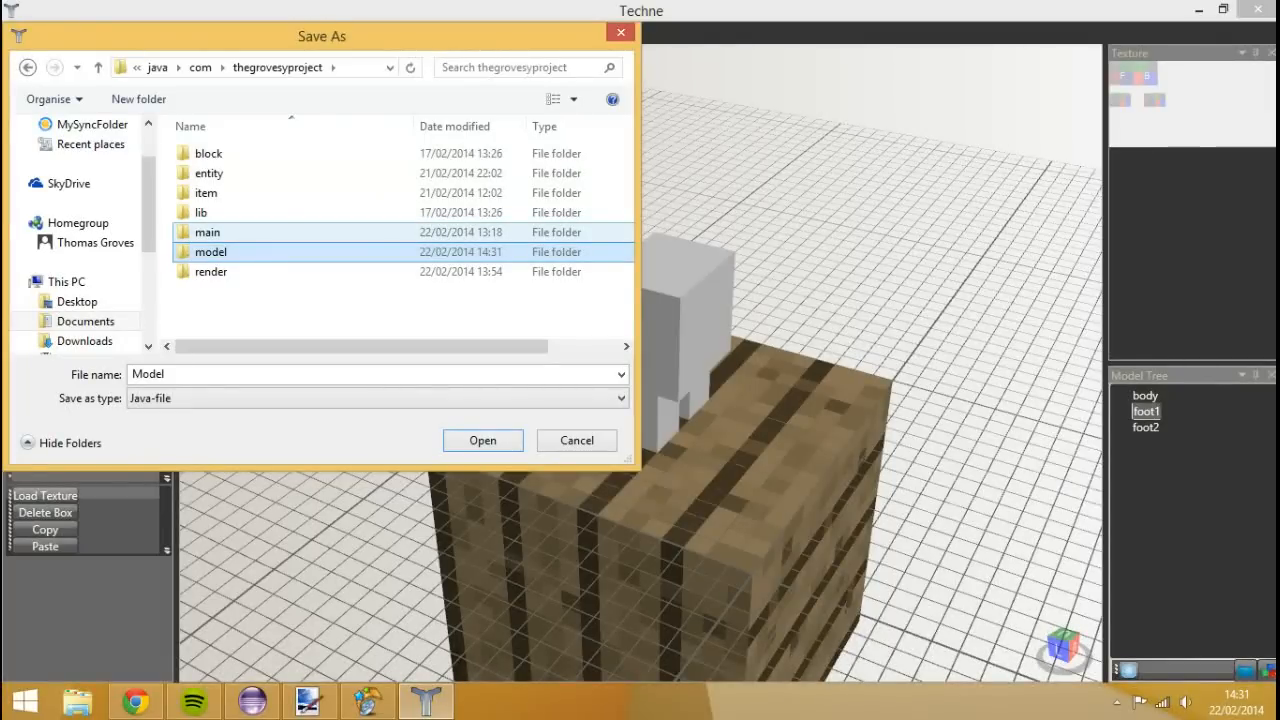
- Save the Java export as ModelTutMob inside the new model folder
click(210, 252)
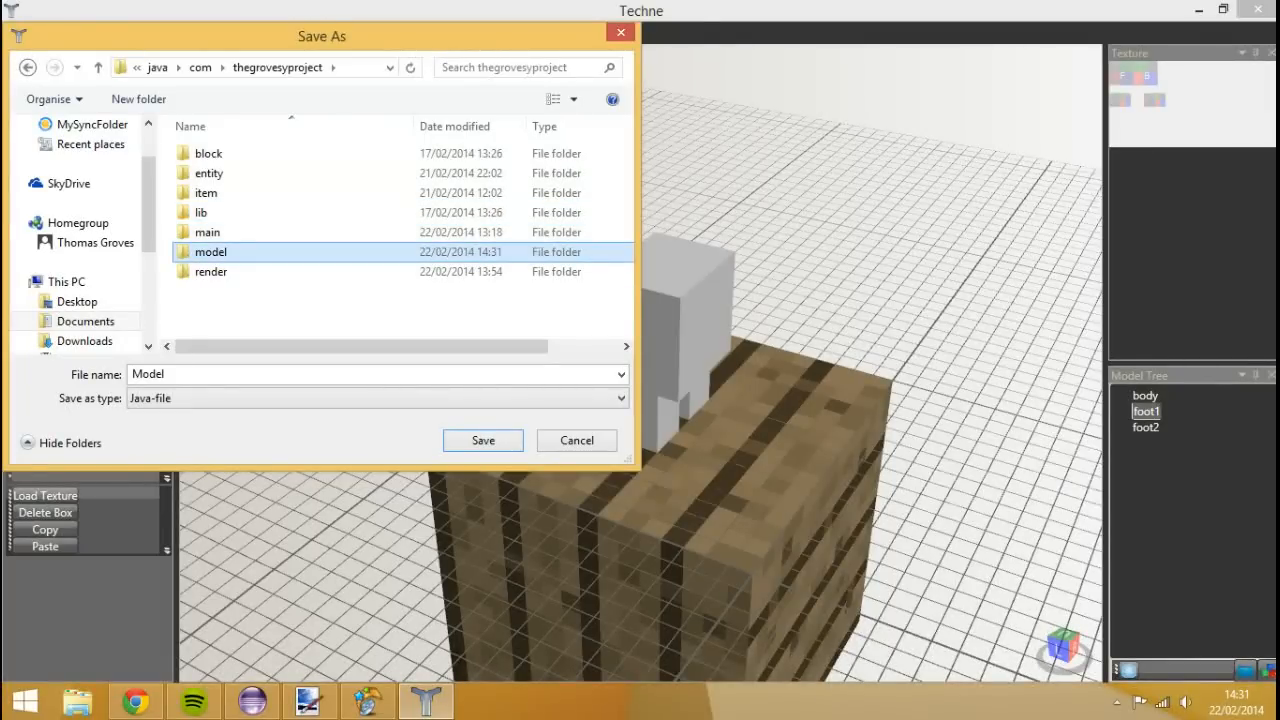
double_click(210, 252)
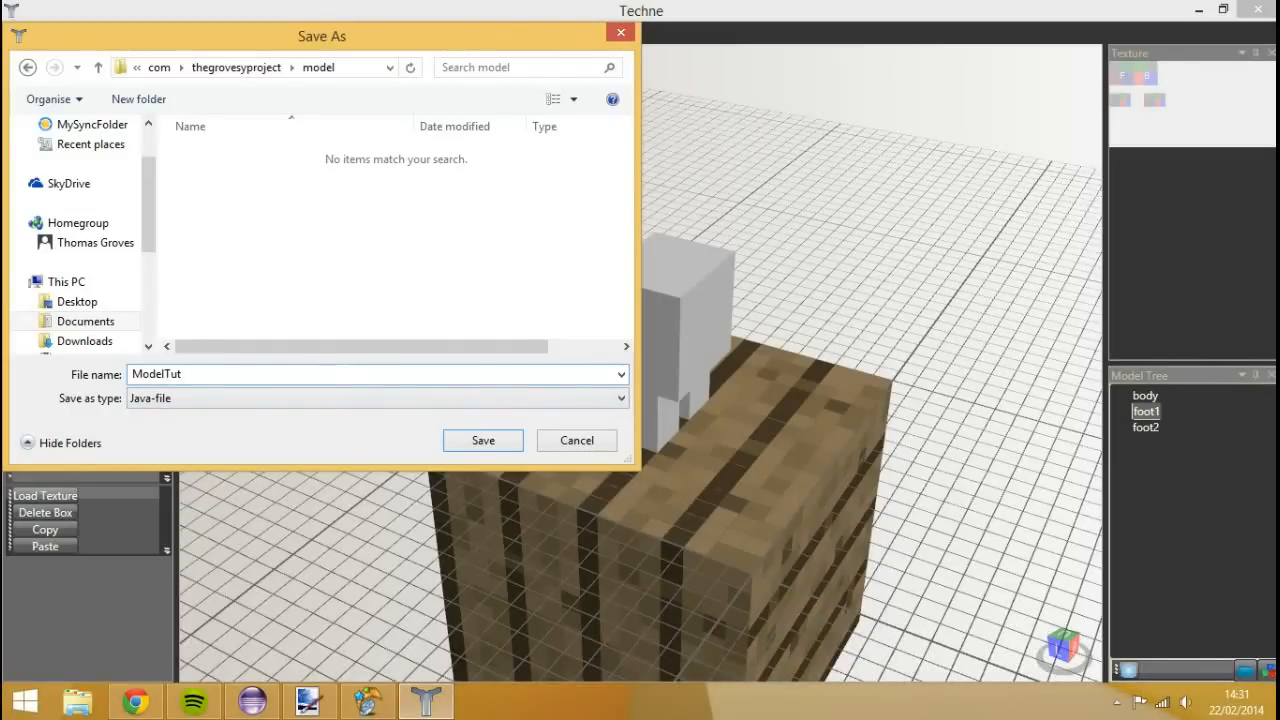
text(Mob.png");)
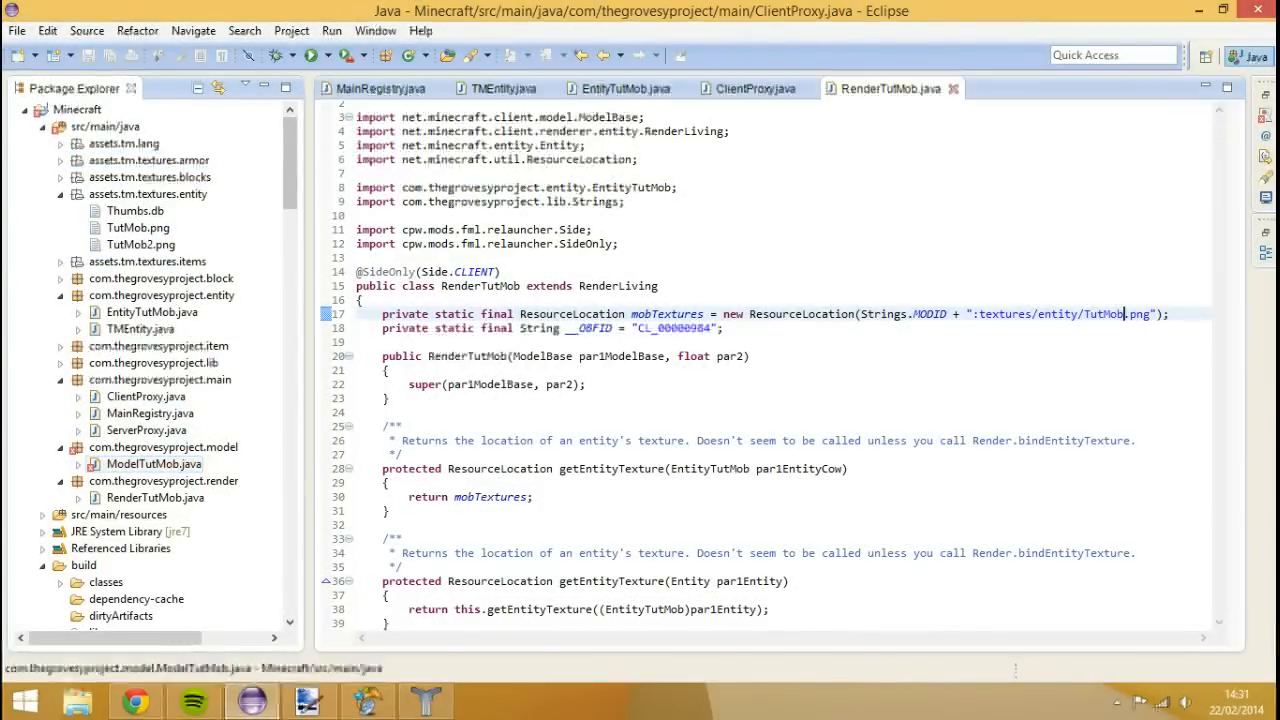
- Review ClientProxy's ModelSnowMan registration, then bring up This PC in File Explorer
click(744, 88)
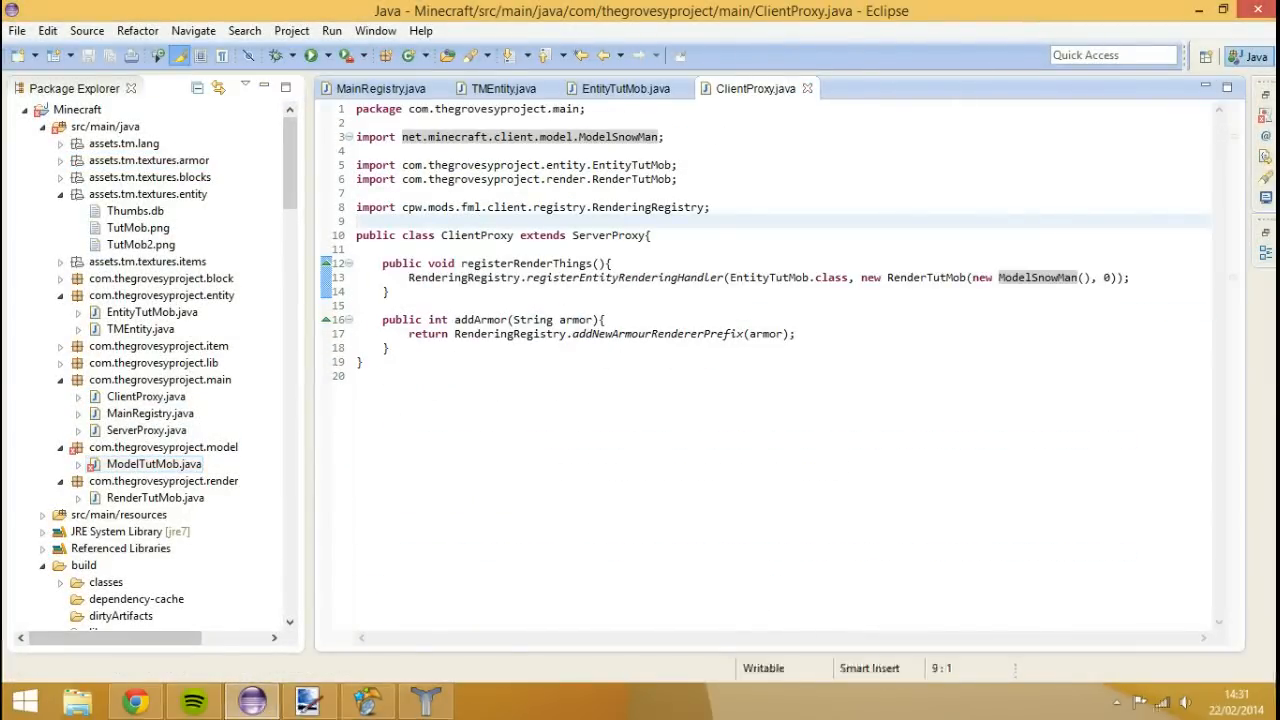
click(424, 700)
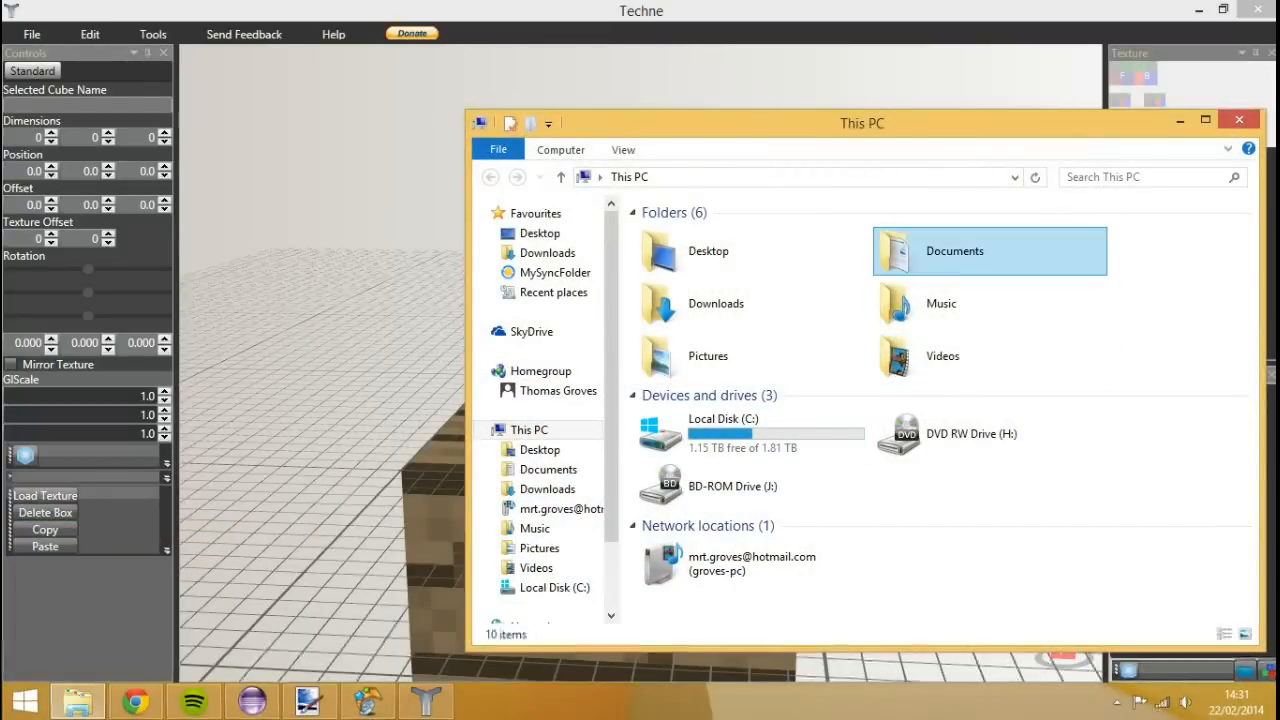
- Browse through Documents > programming > mcps > src > main to the entity textures folder and open TutMob2.png's options
double_click(954, 250)
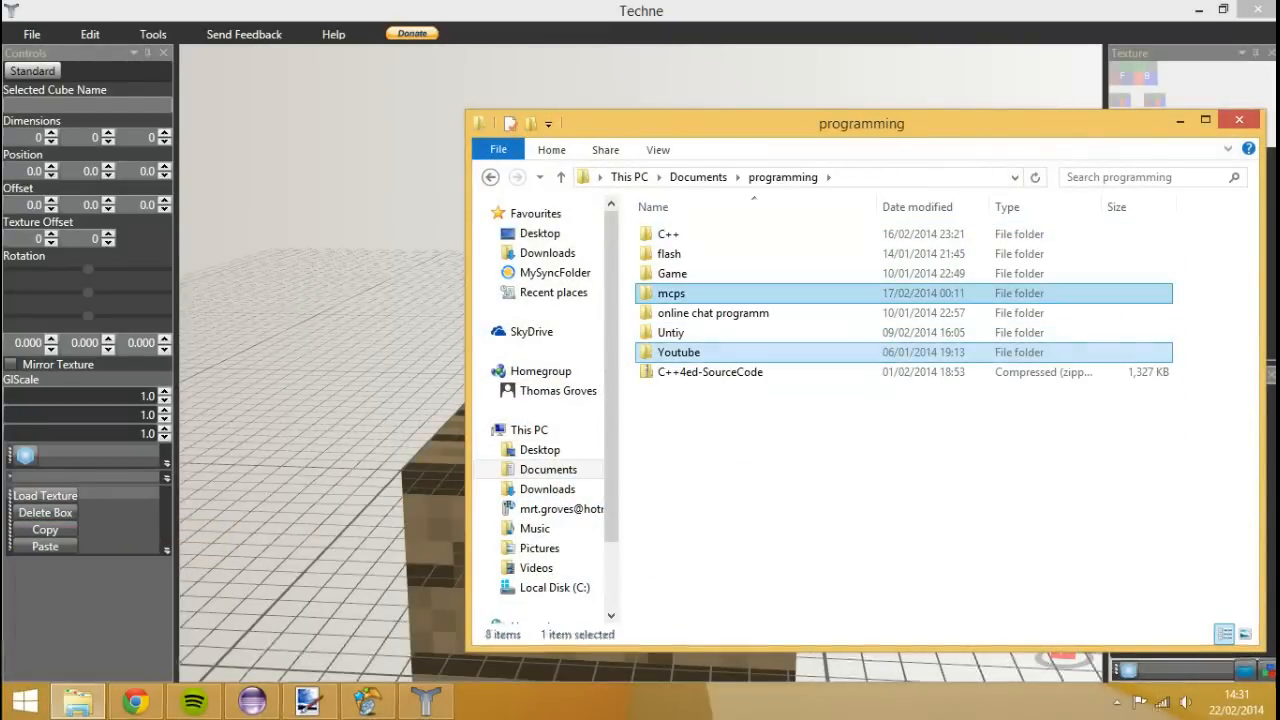
double_click(680, 352)
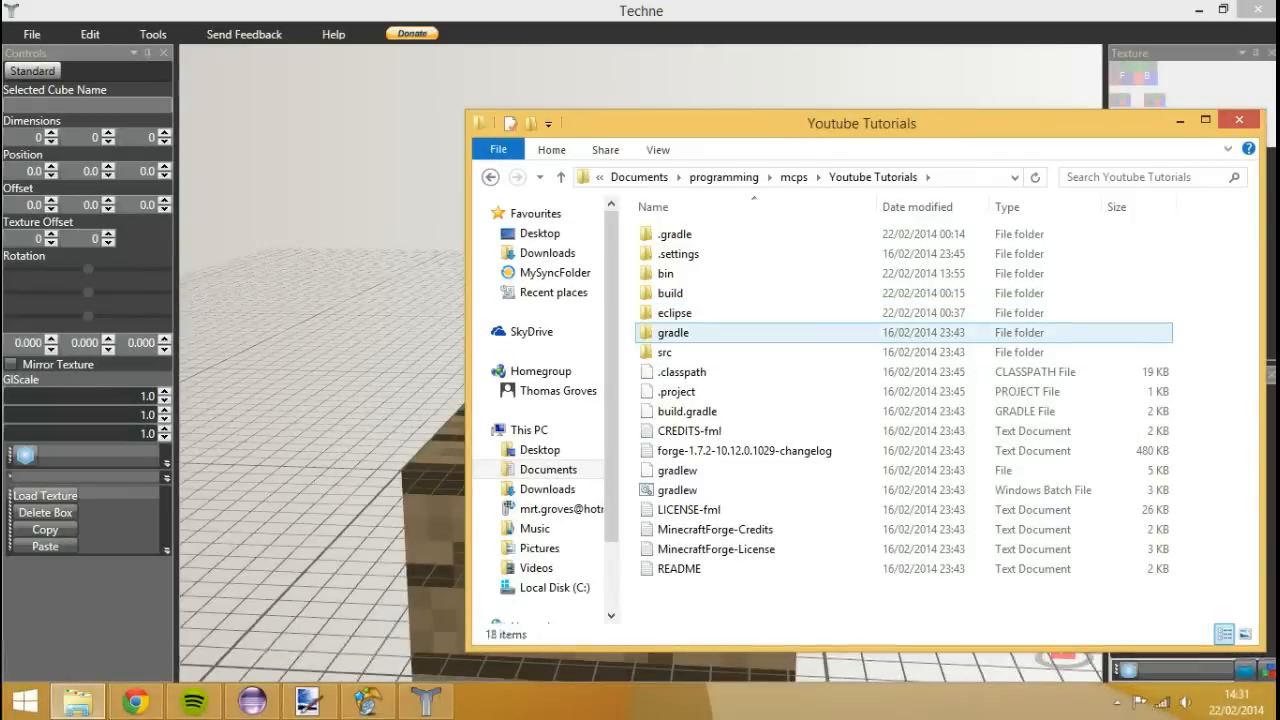
double_click(664, 352)
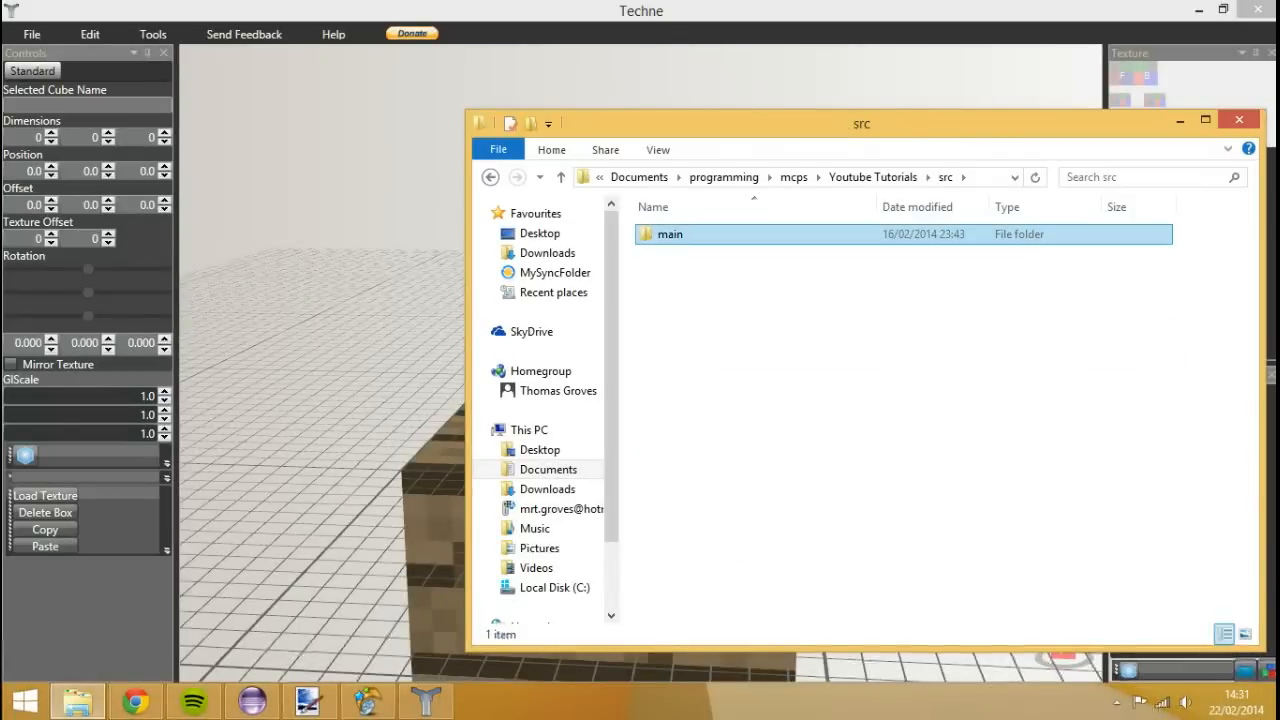
double_click(668, 232)
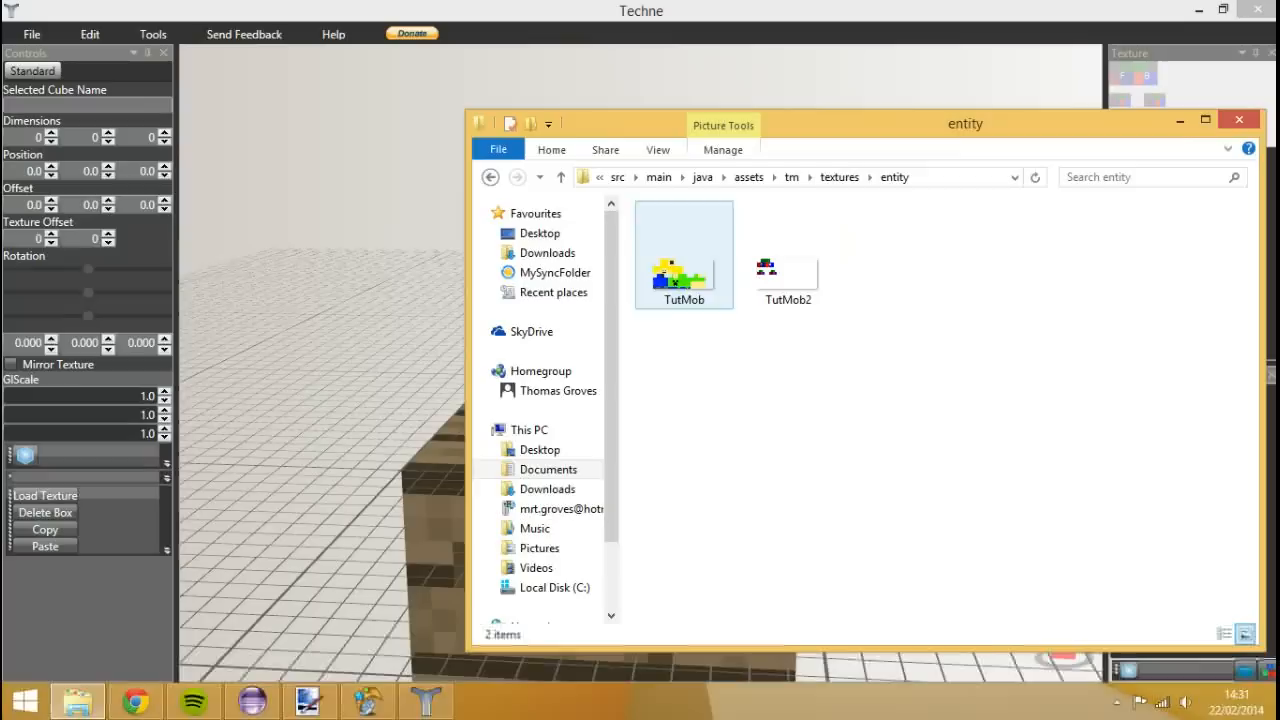
right_click(788, 256)
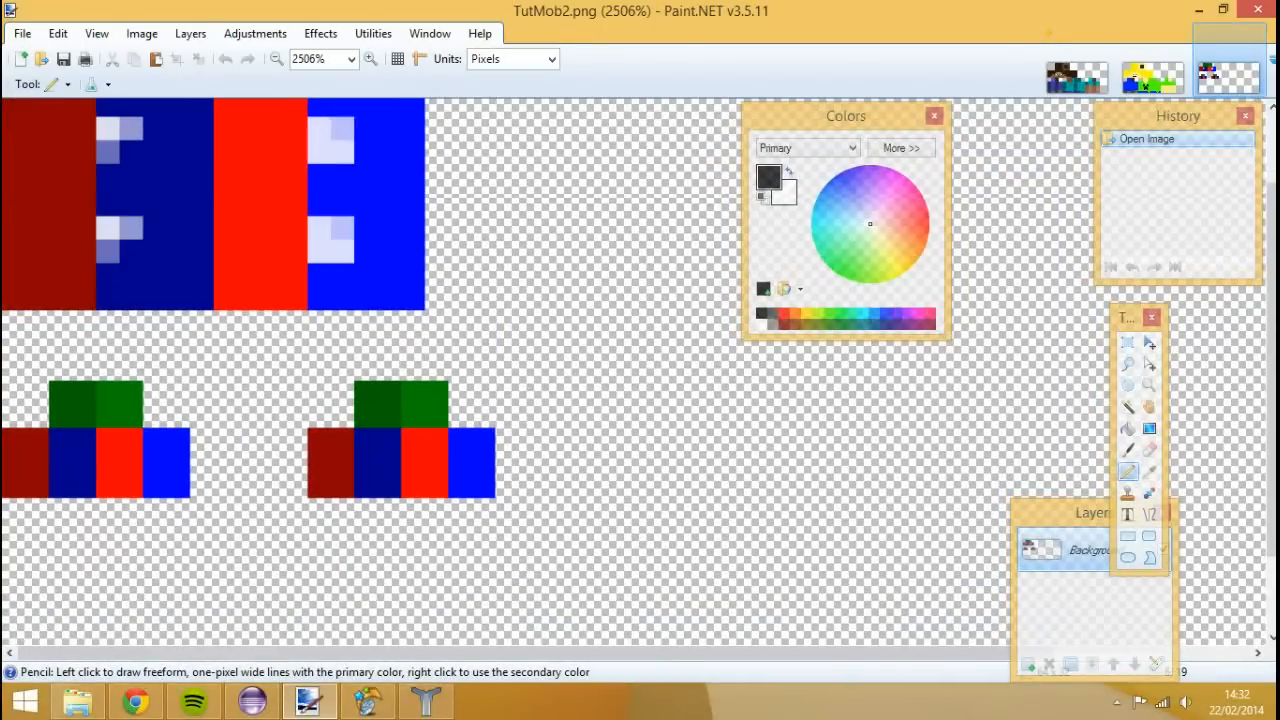
- Fill the face and body lime green and draw a white eye with a black pupil
scroll(down, 3)
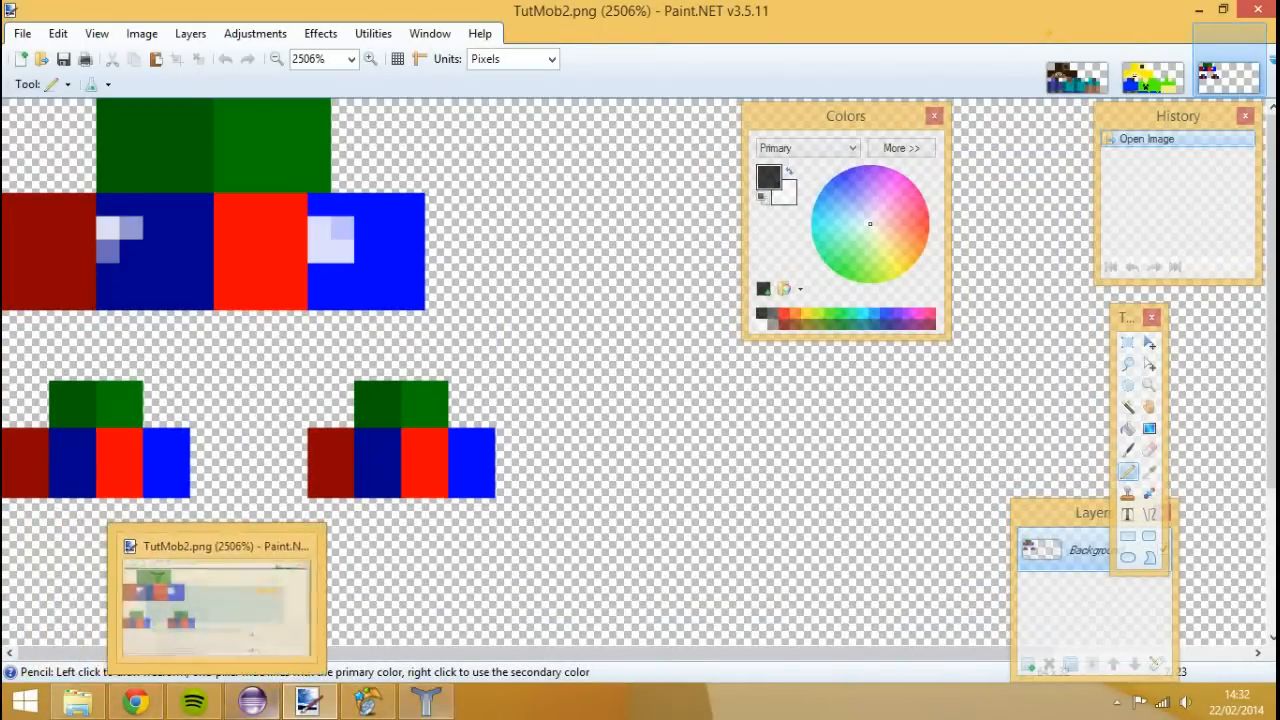
click(422, 700)
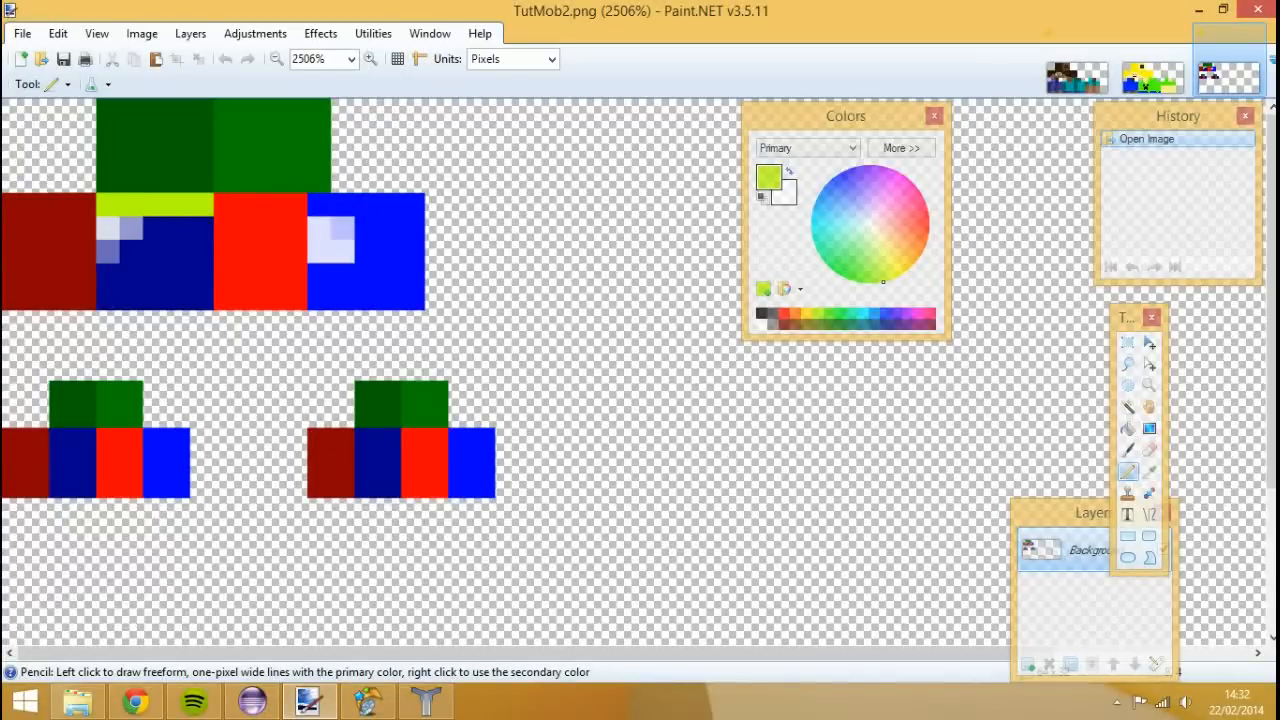
click(156, 256)
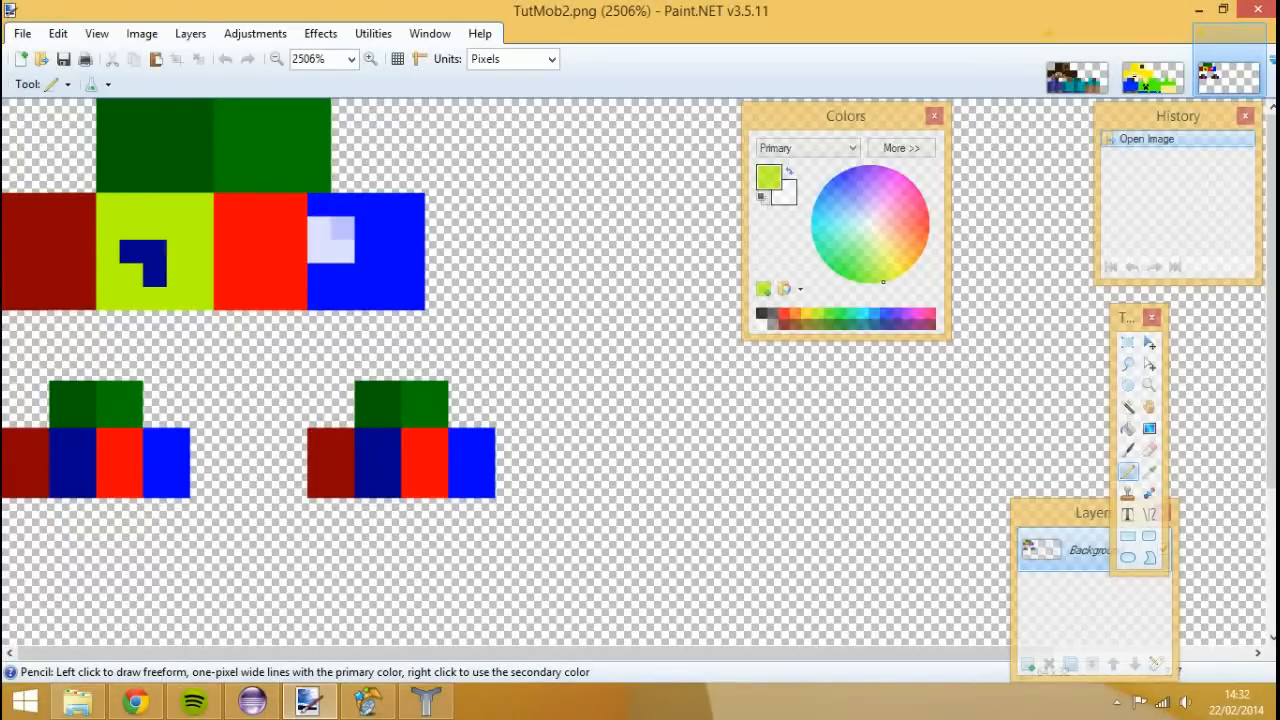
click(140, 256)
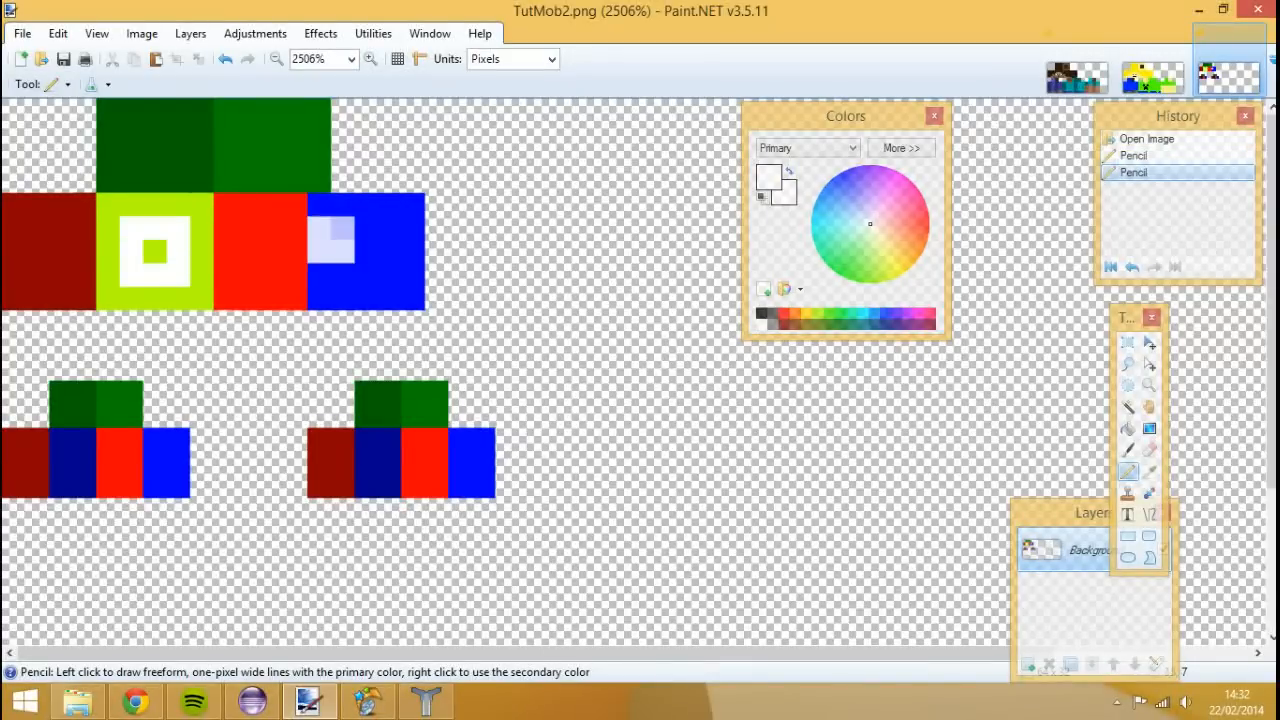
click(156, 252)
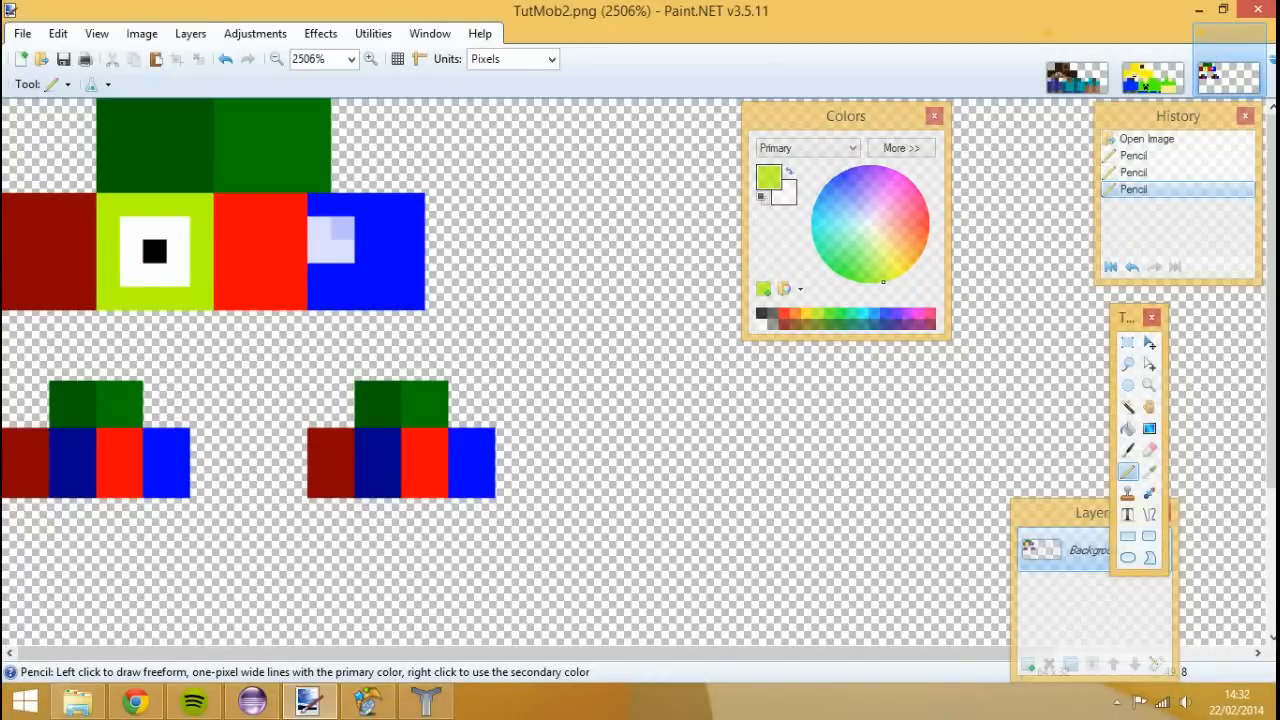
click(260, 250)
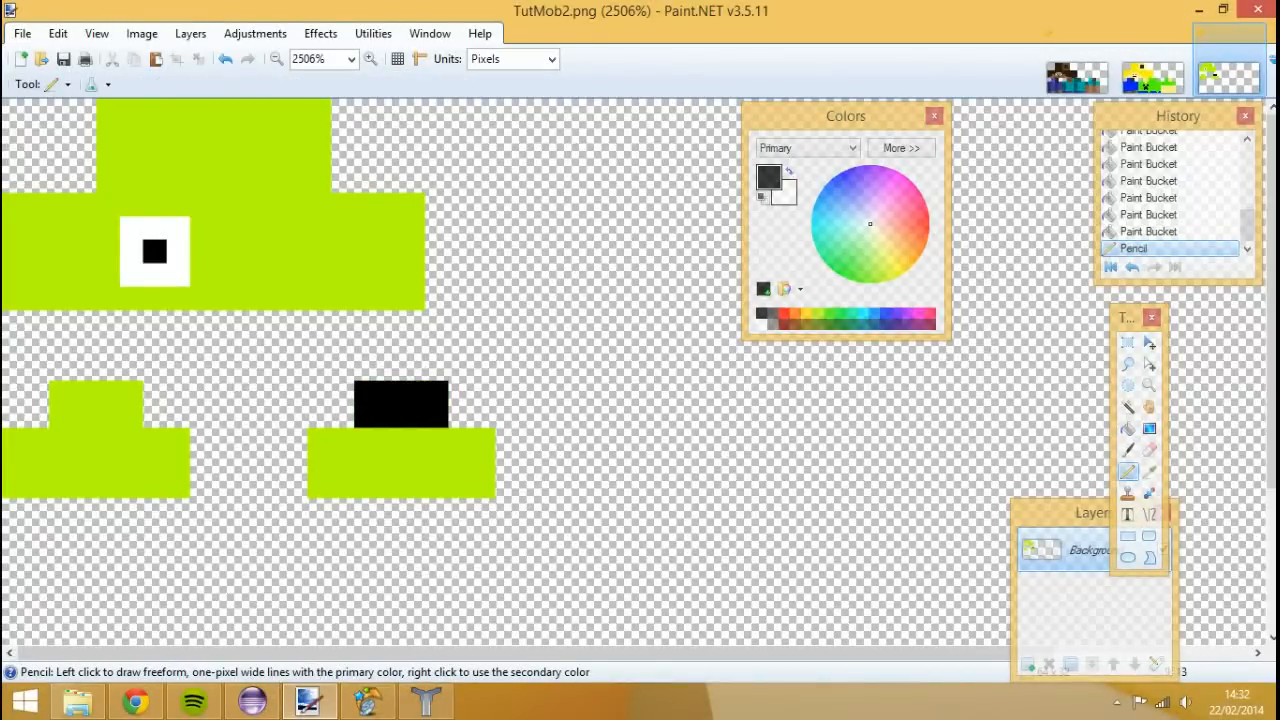
- Pencil black strips onto the feet and save TutMob2.png with the default settings
click(96, 404)
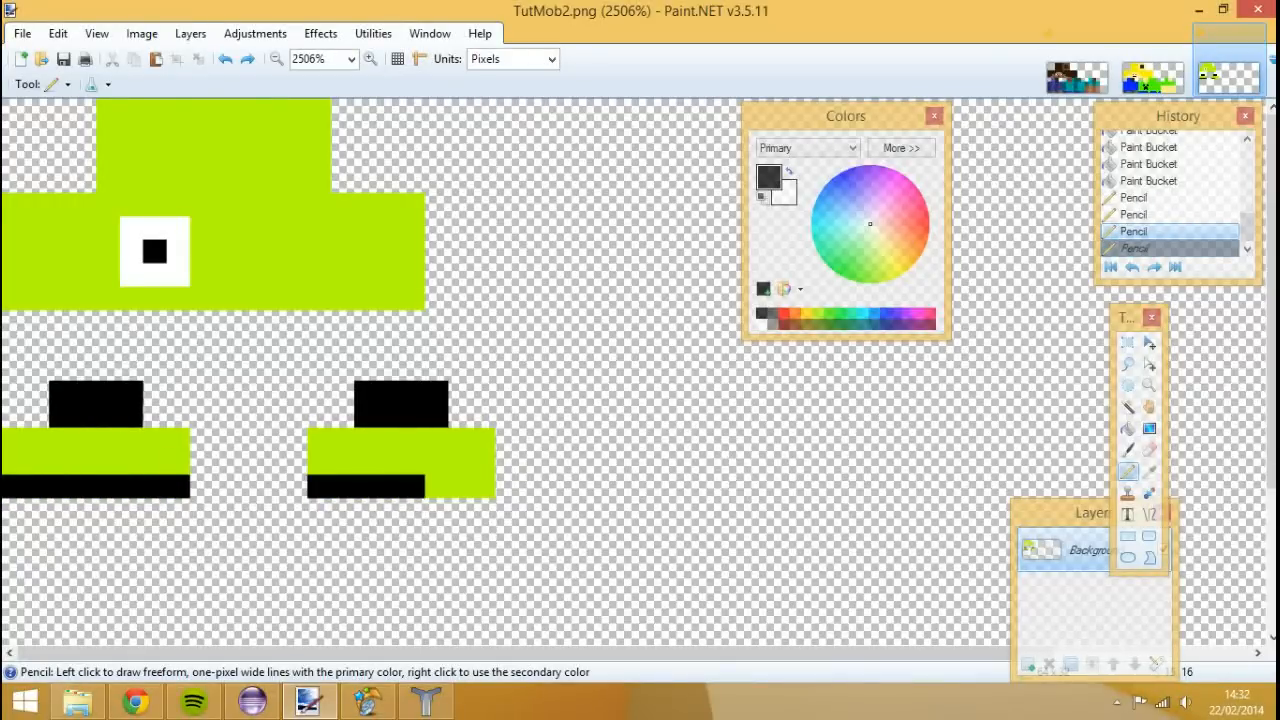
click(460, 488)
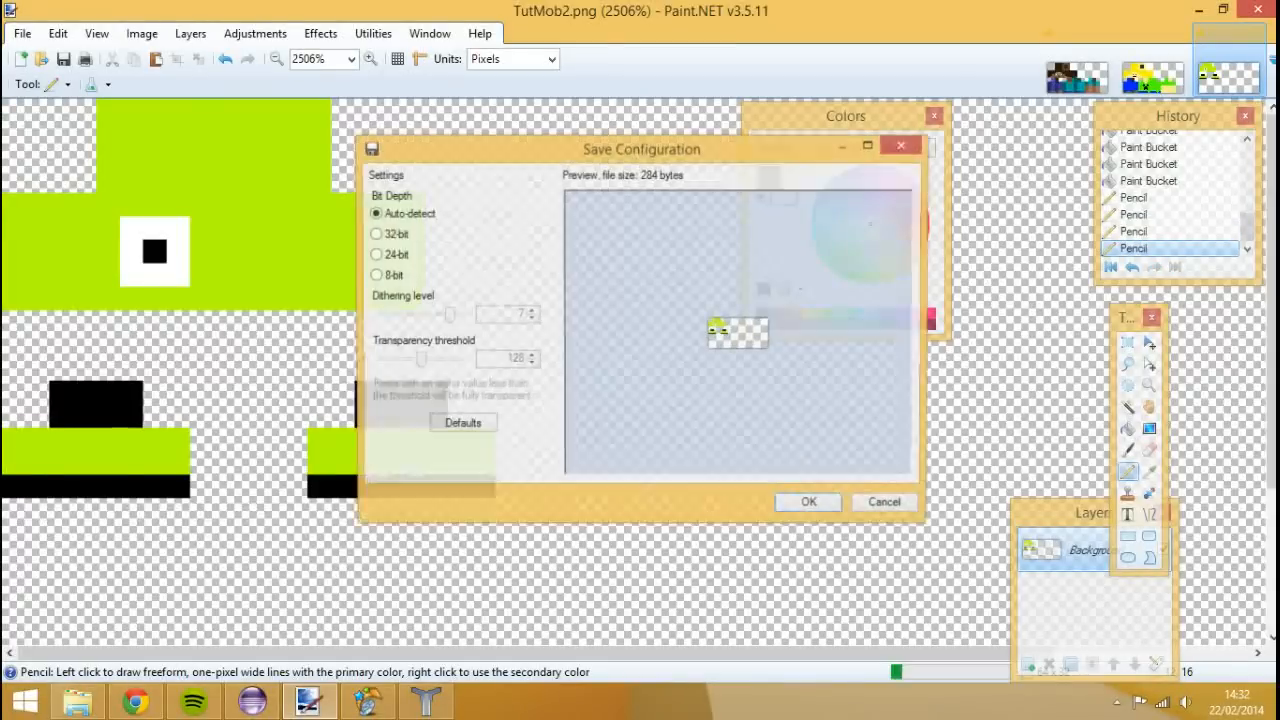
click(808, 500)
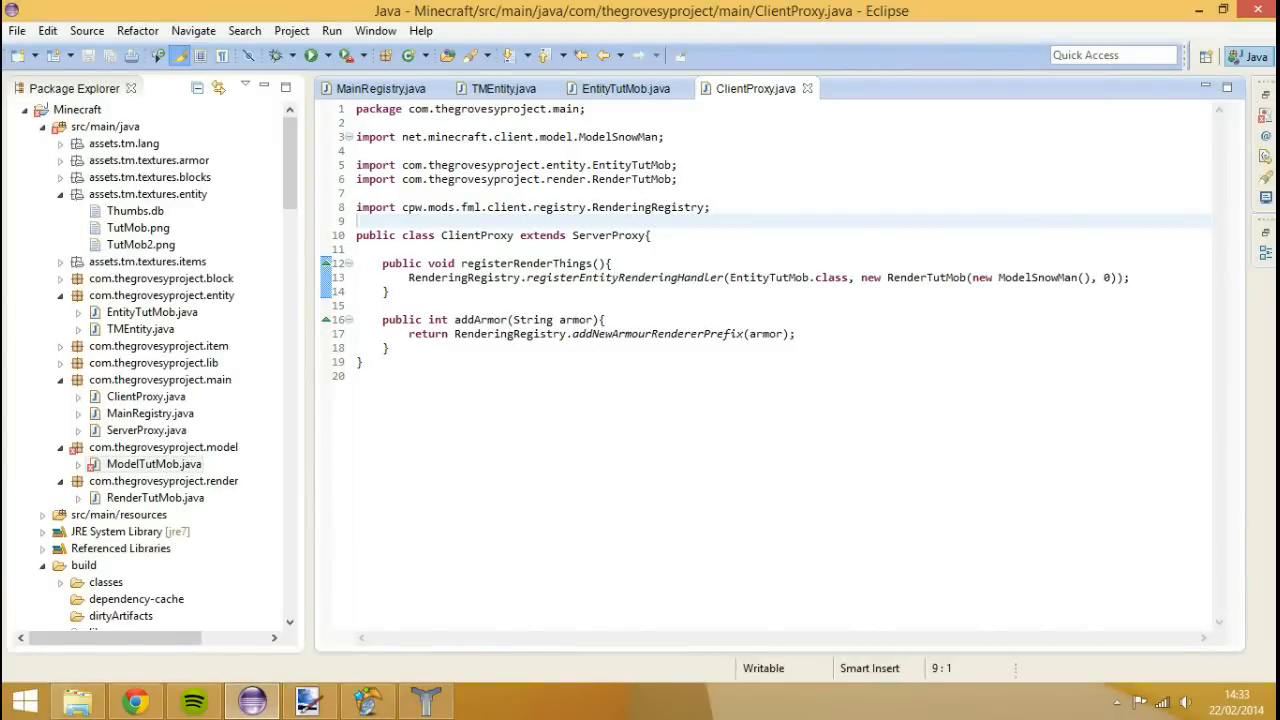
- Open ModelTutMob.java, fix its package to com.thegrovesyproject.model and import net.minecraft.entity.Entity
click(152, 464)
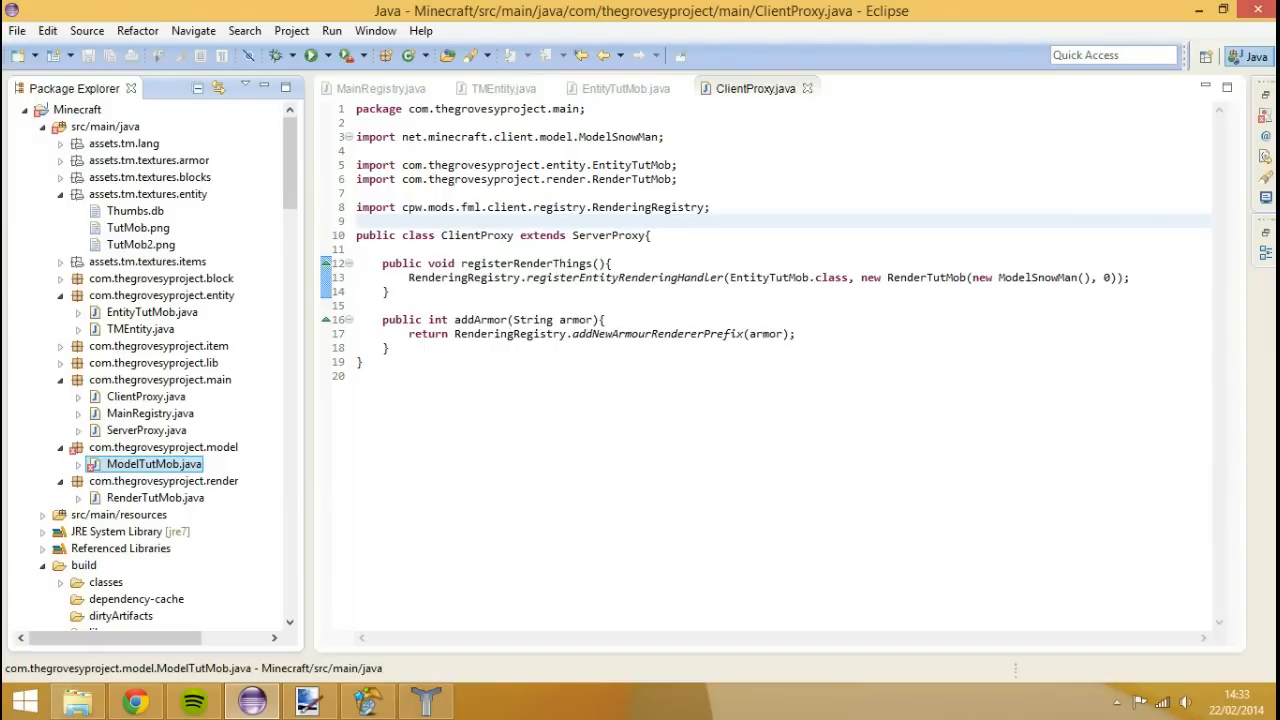
double_click(152, 464)
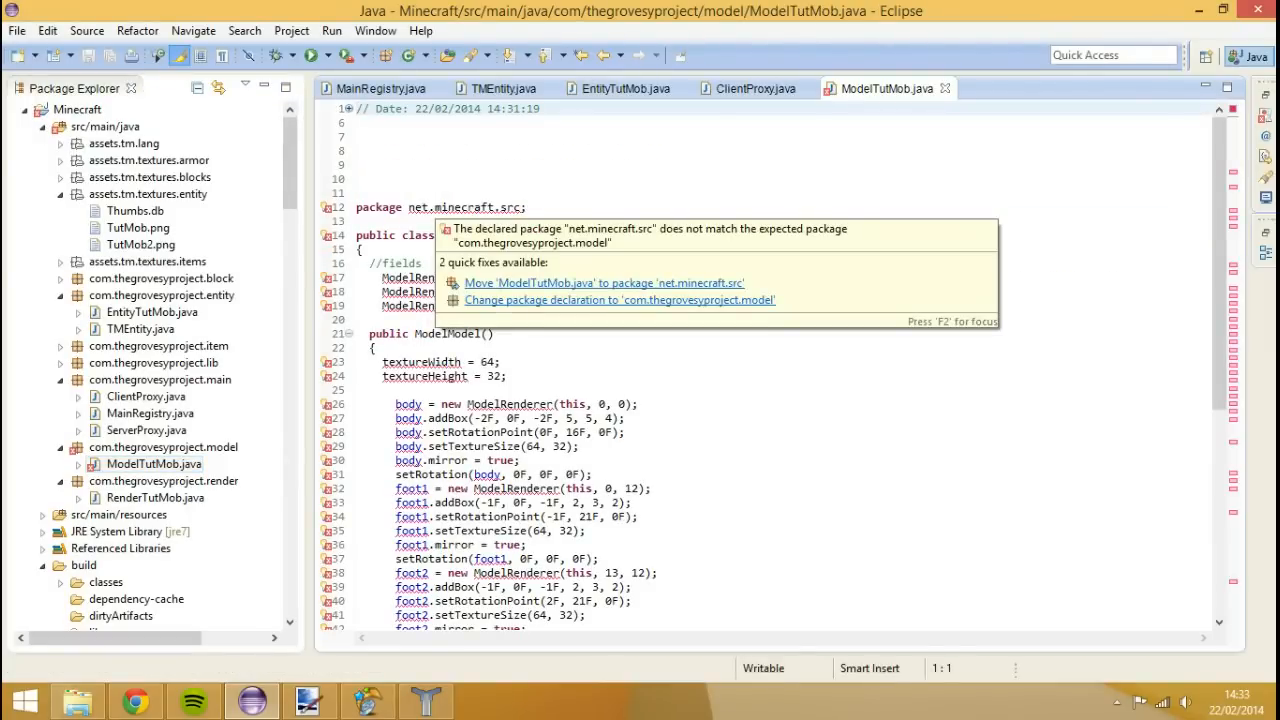
click(620, 300)
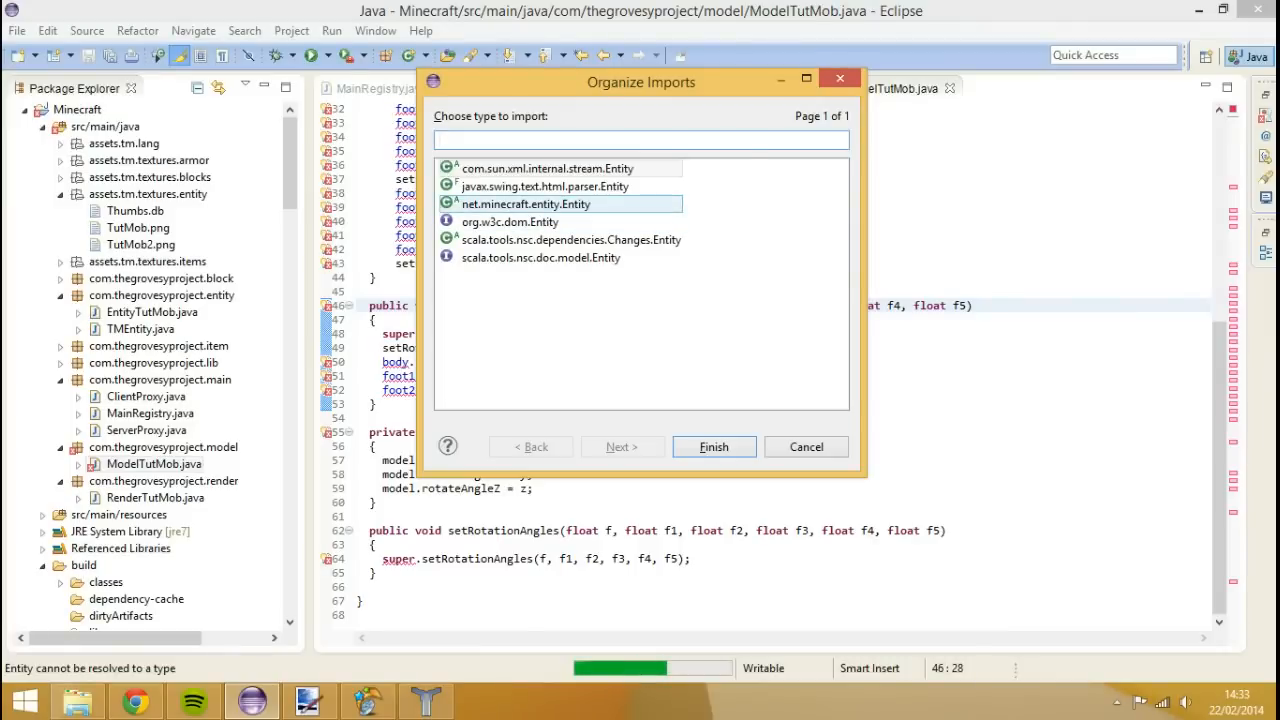
click(714, 446)
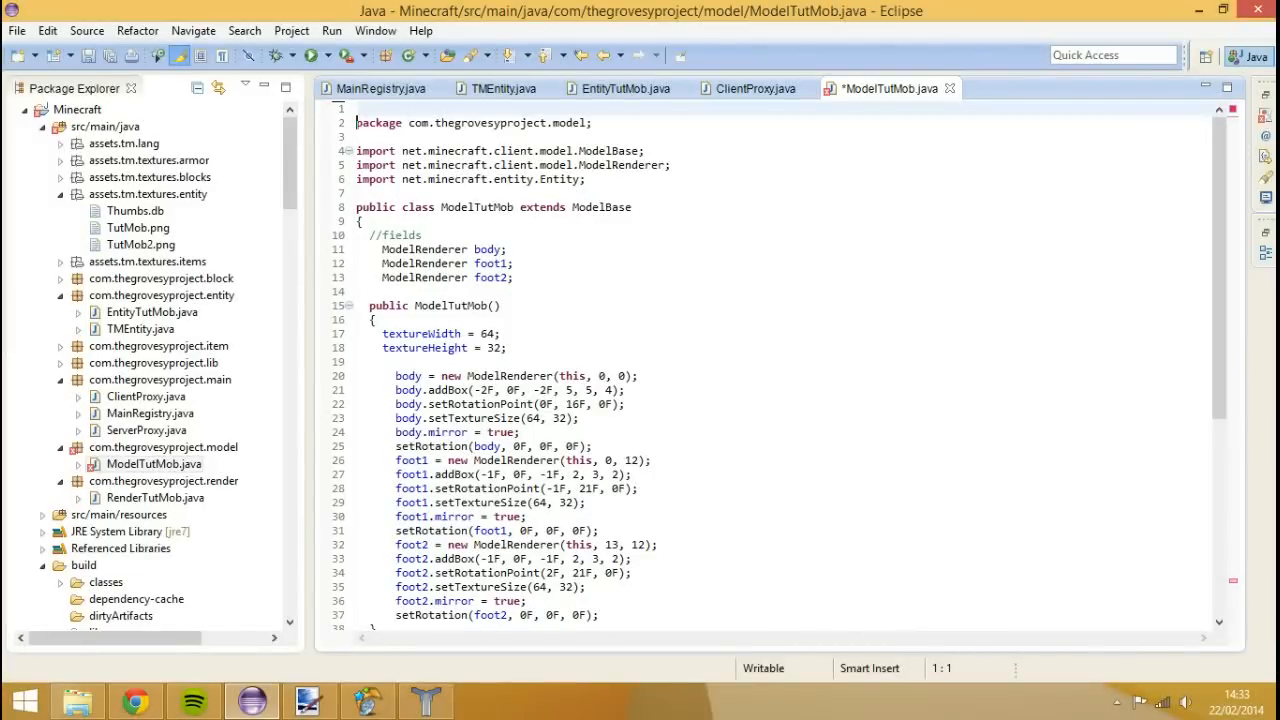
- Add the entity argument to setRotationAngles in ModelTutMob.render, then return to ClientProxy.java
scroll(down, 3)
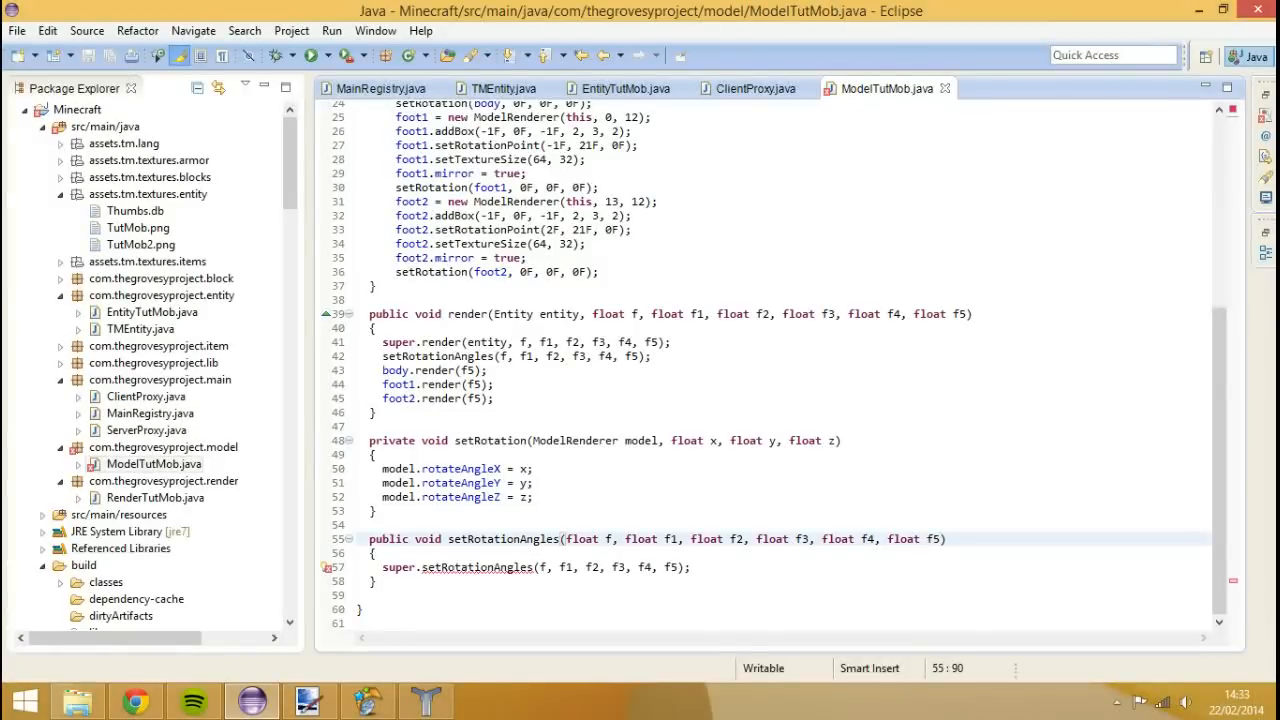
text(, En)
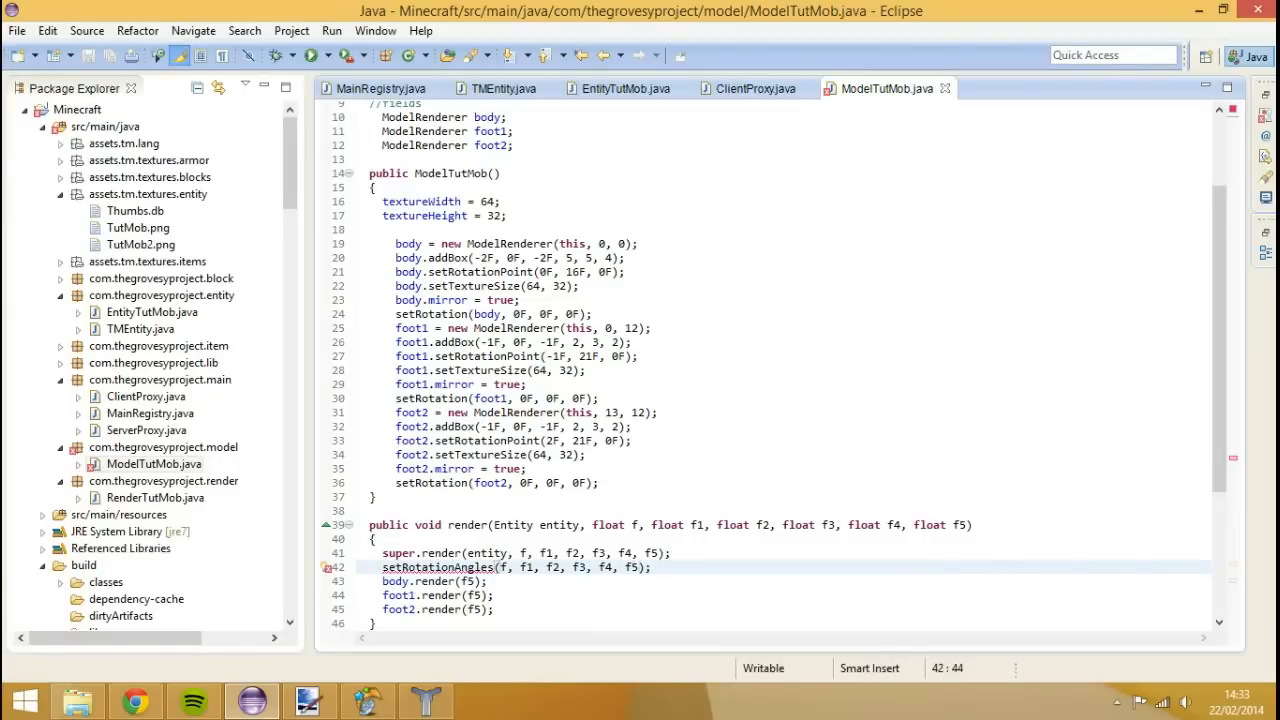
text(, entity)
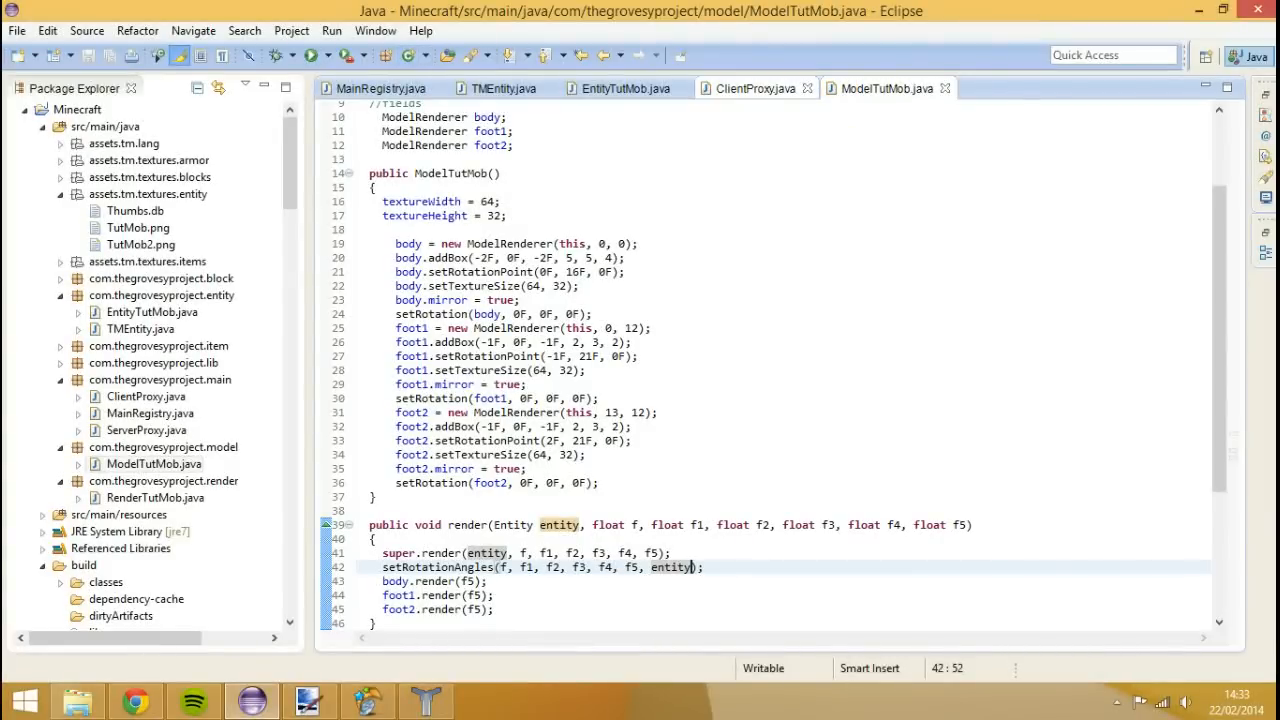
click(756, 88)
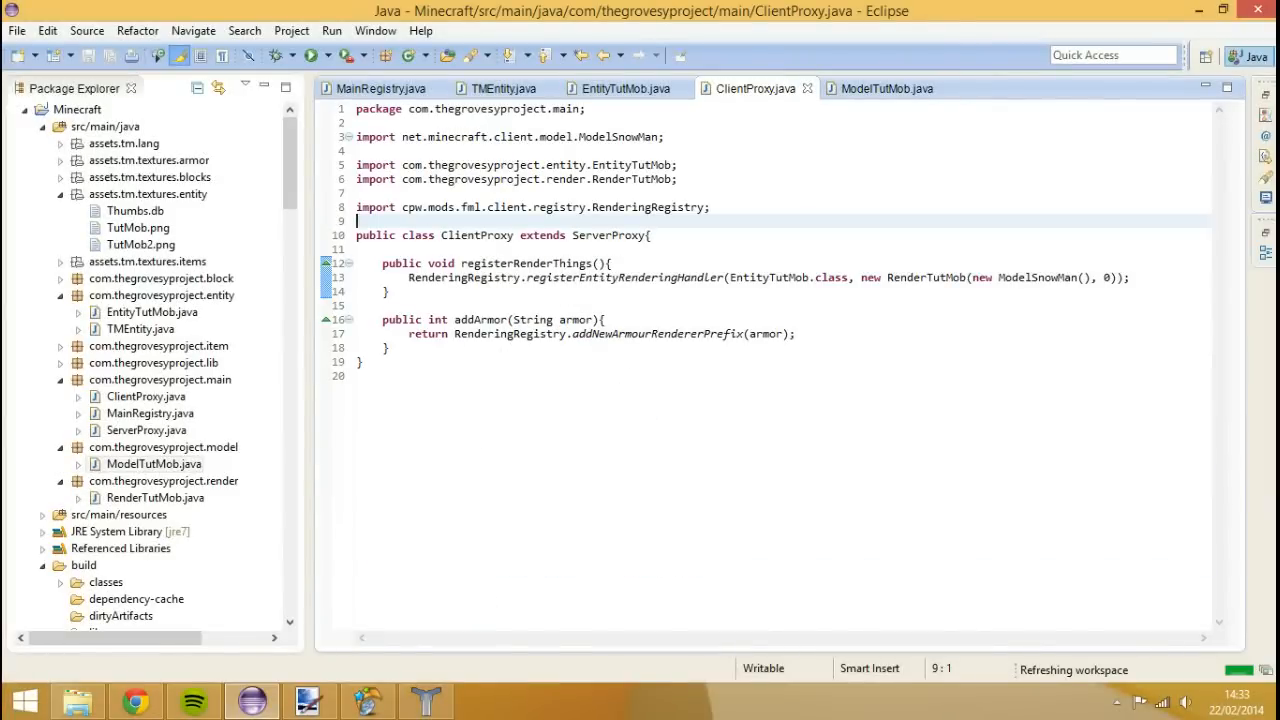
- Replace ModelSnowMan with the mob model, point RenderTutMob at TutMob2.png and save
double_click(1036, 276)
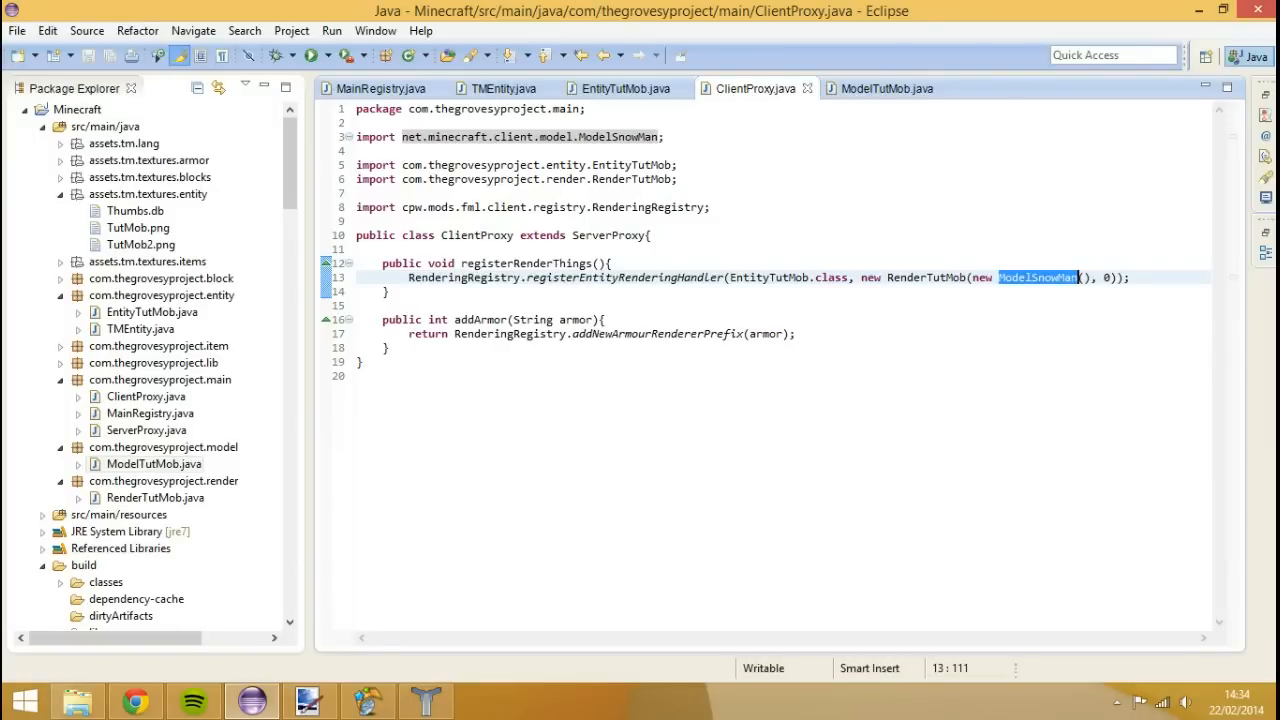
text(Model)
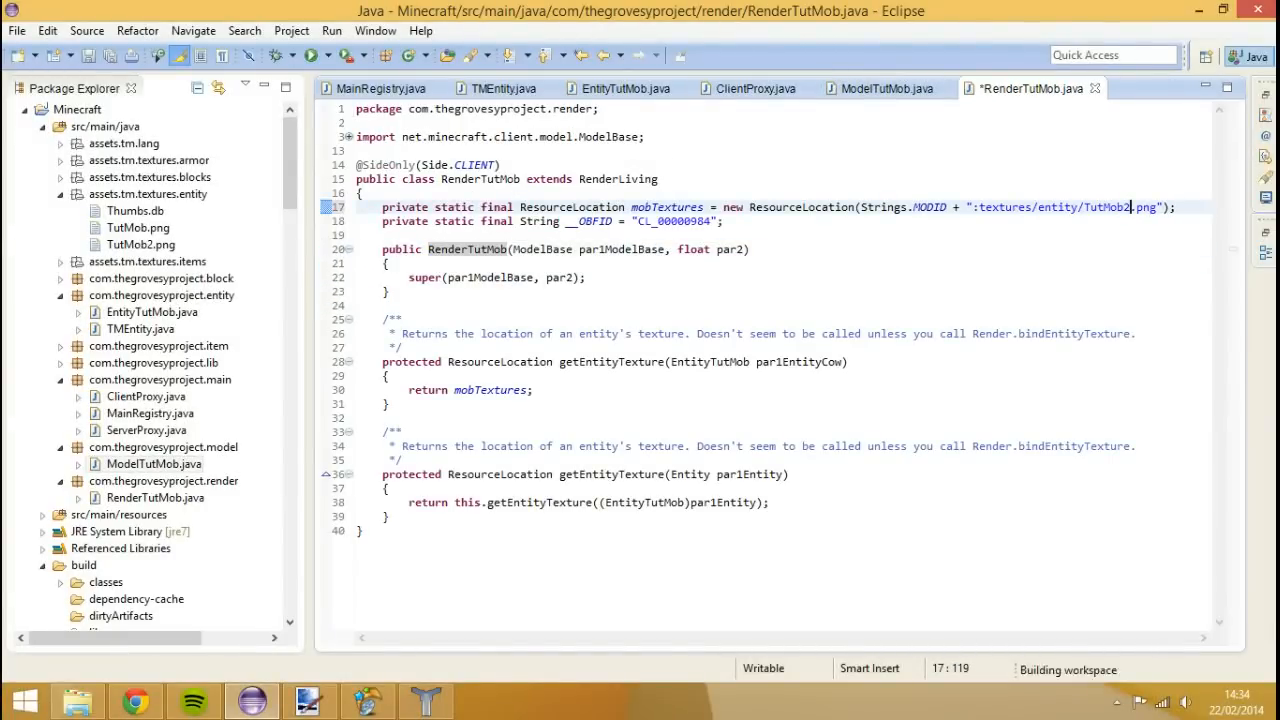
key(ctrl+s)
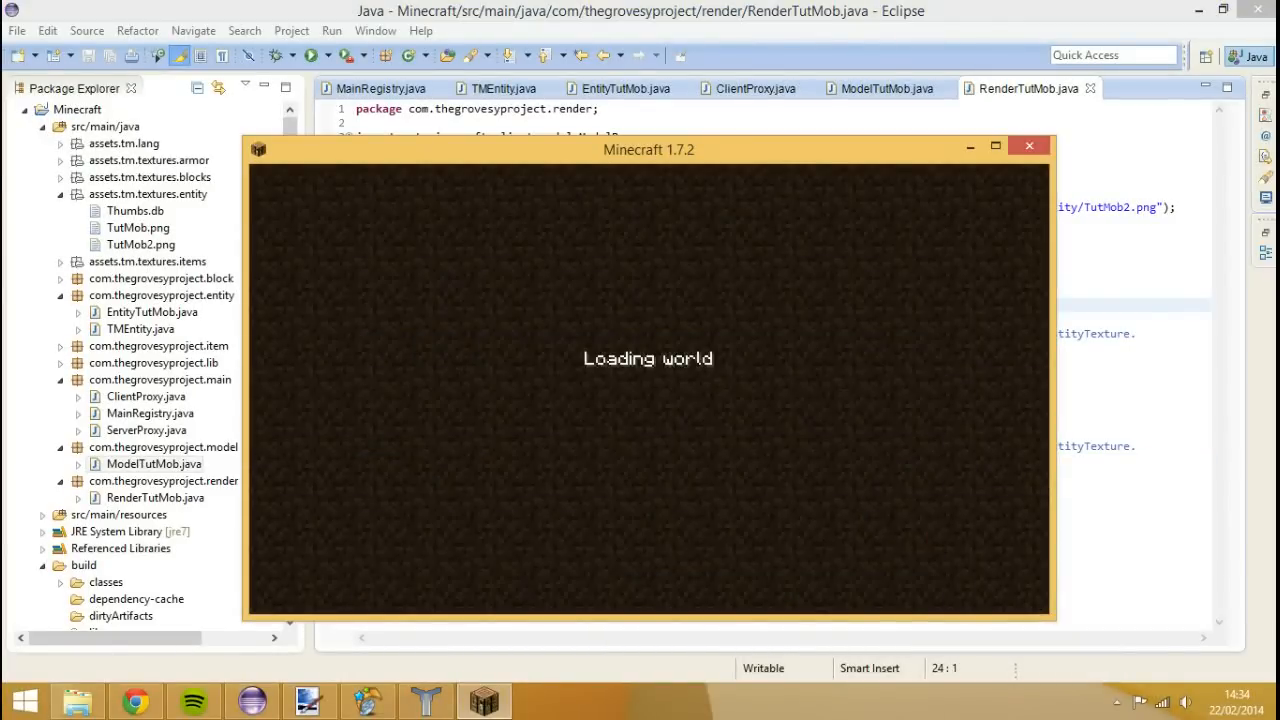
- Bring the loaded Minecraft 1.7.2 world to the front and choose Back to Game
click(1028, 146)
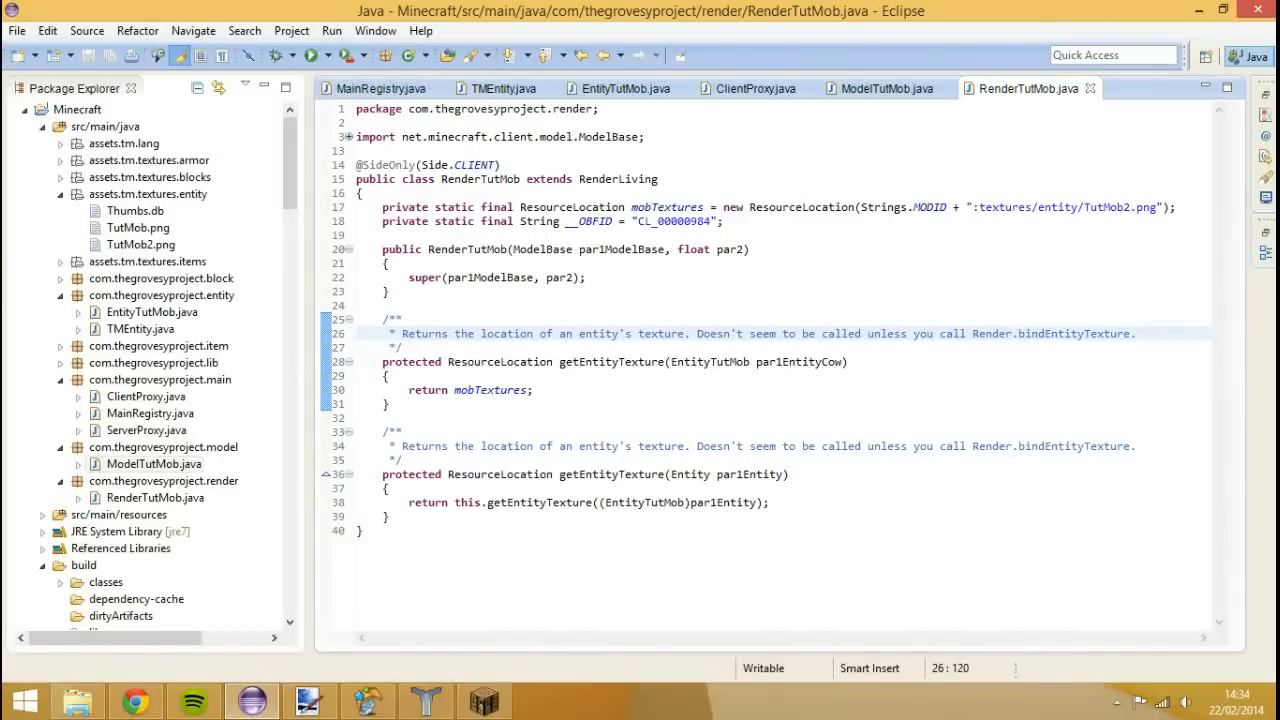
click(482, 700)
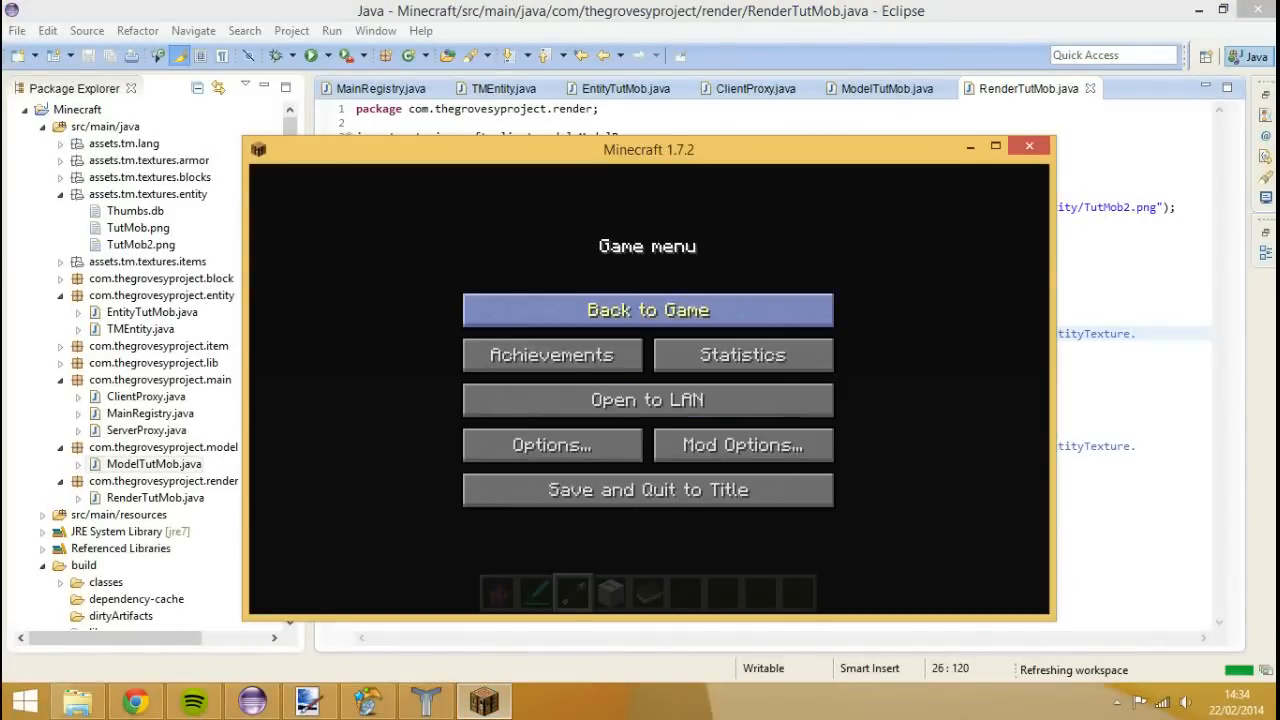
click(648, 308)
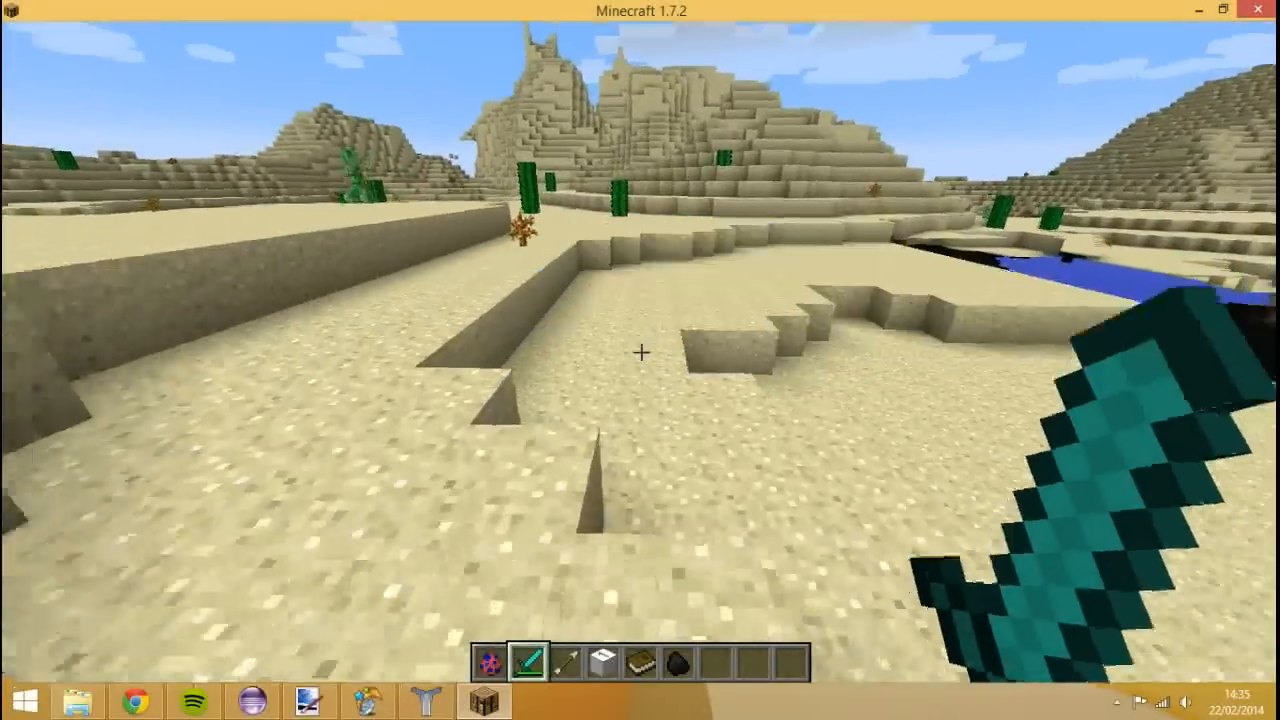
mouse_move(640, 360)
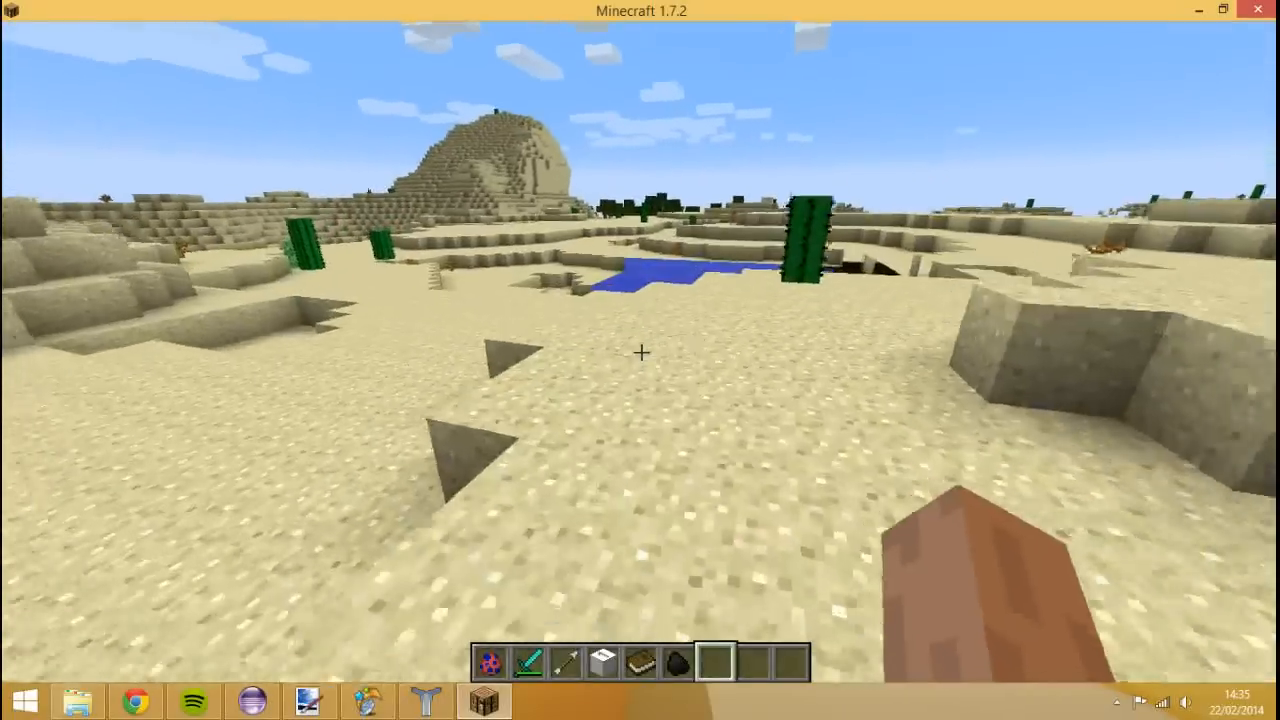
mouse_move(640, 352)
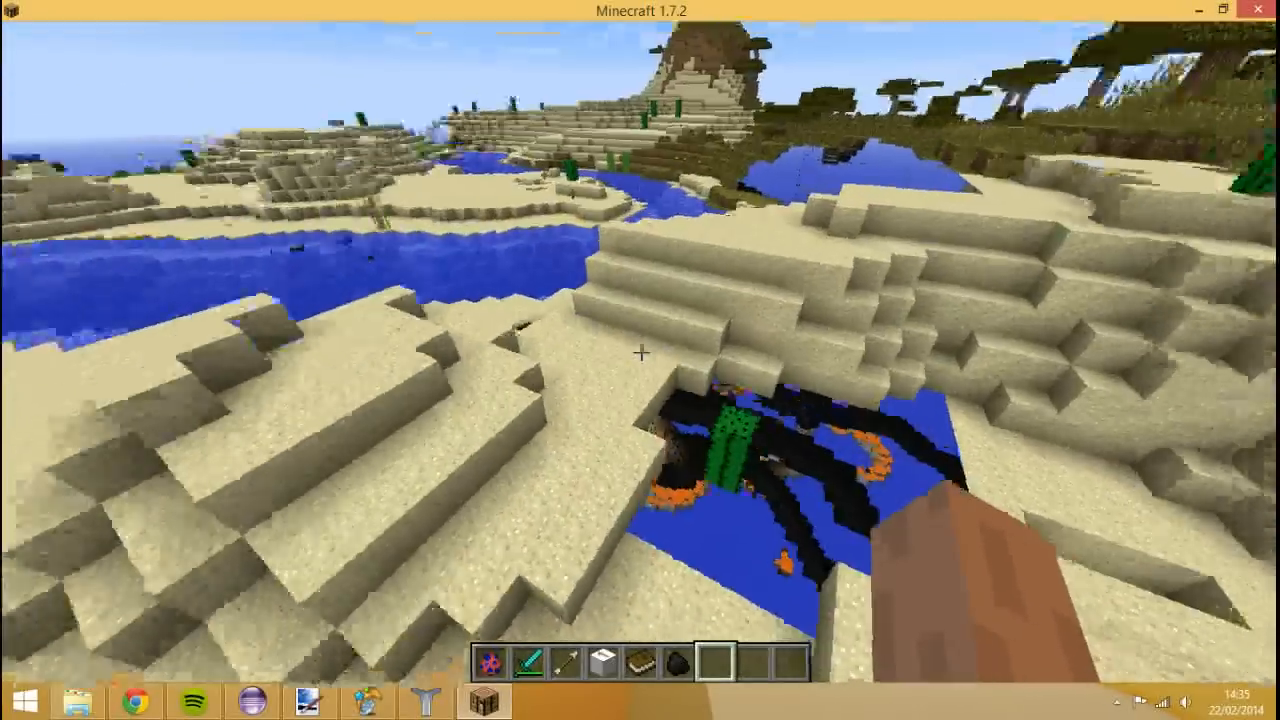
mouse_move(640, 360)
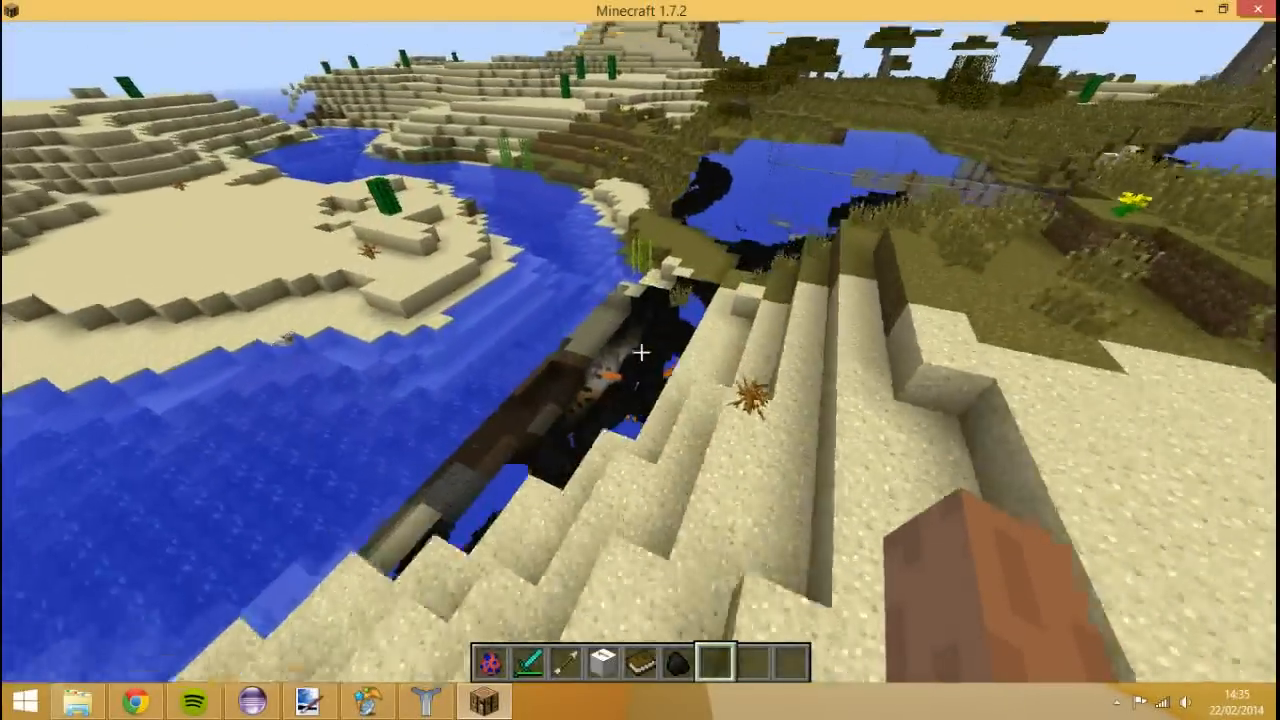